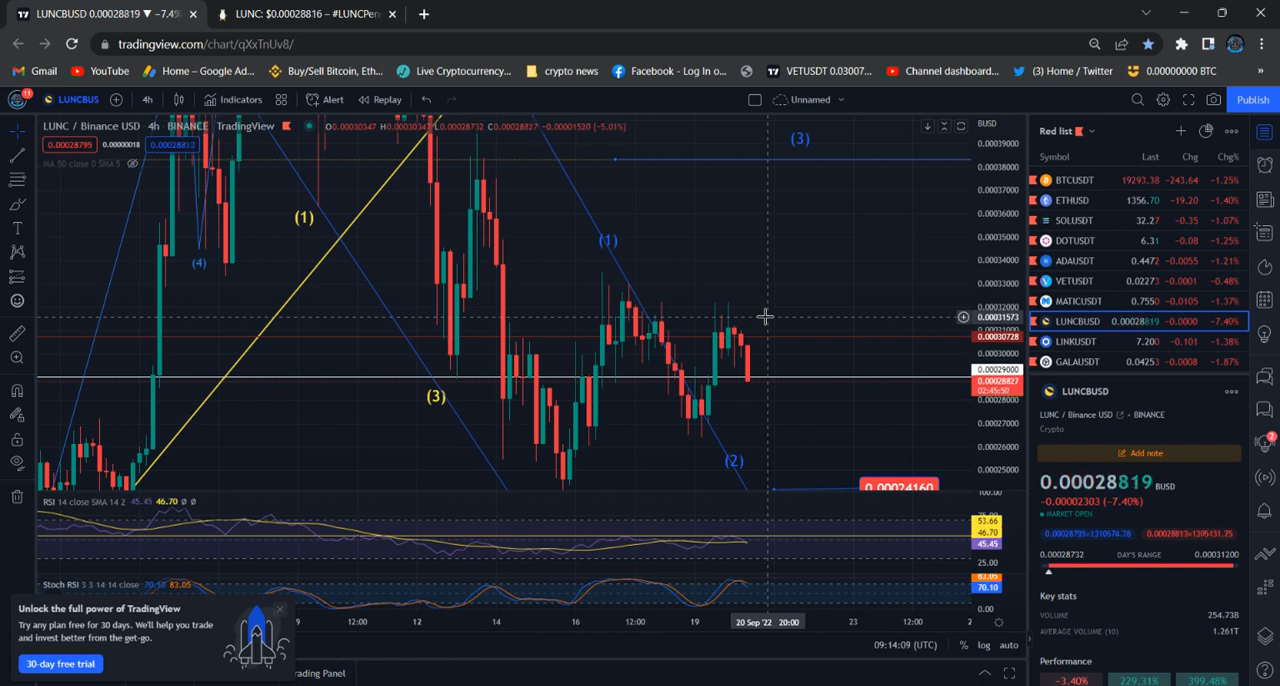
pyautogui.moveTo(828, 416)
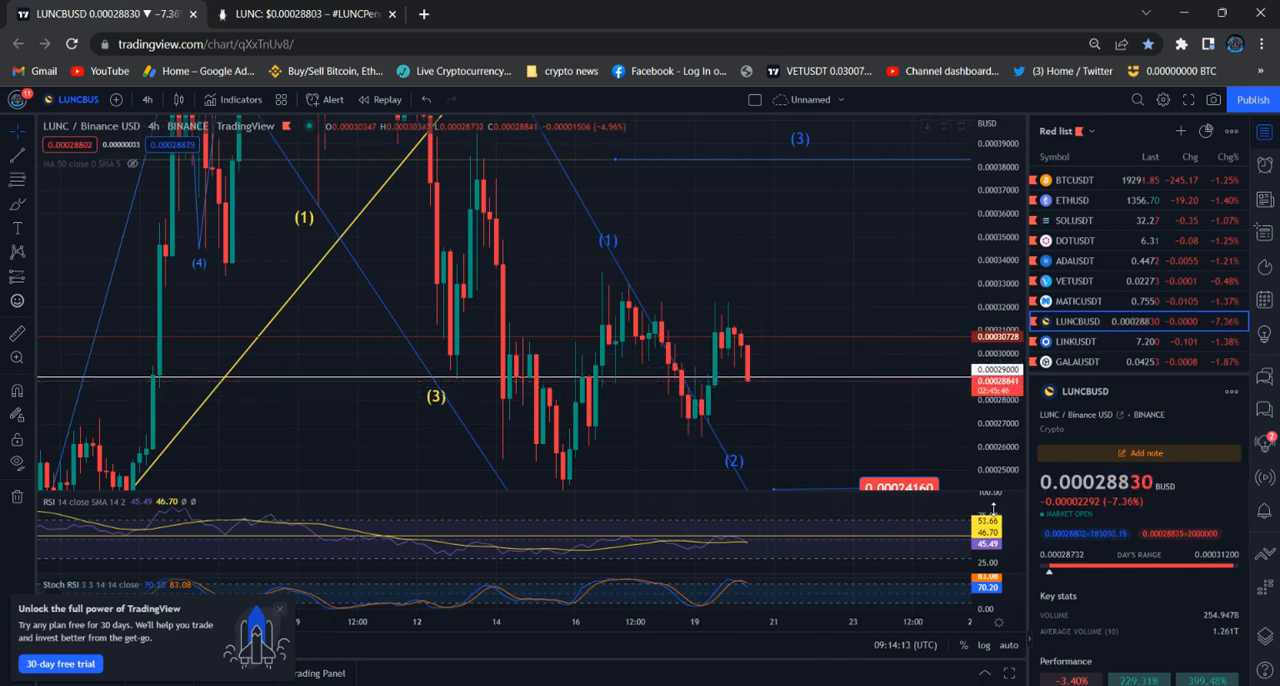
pyautogui.moveTo(822, 390)
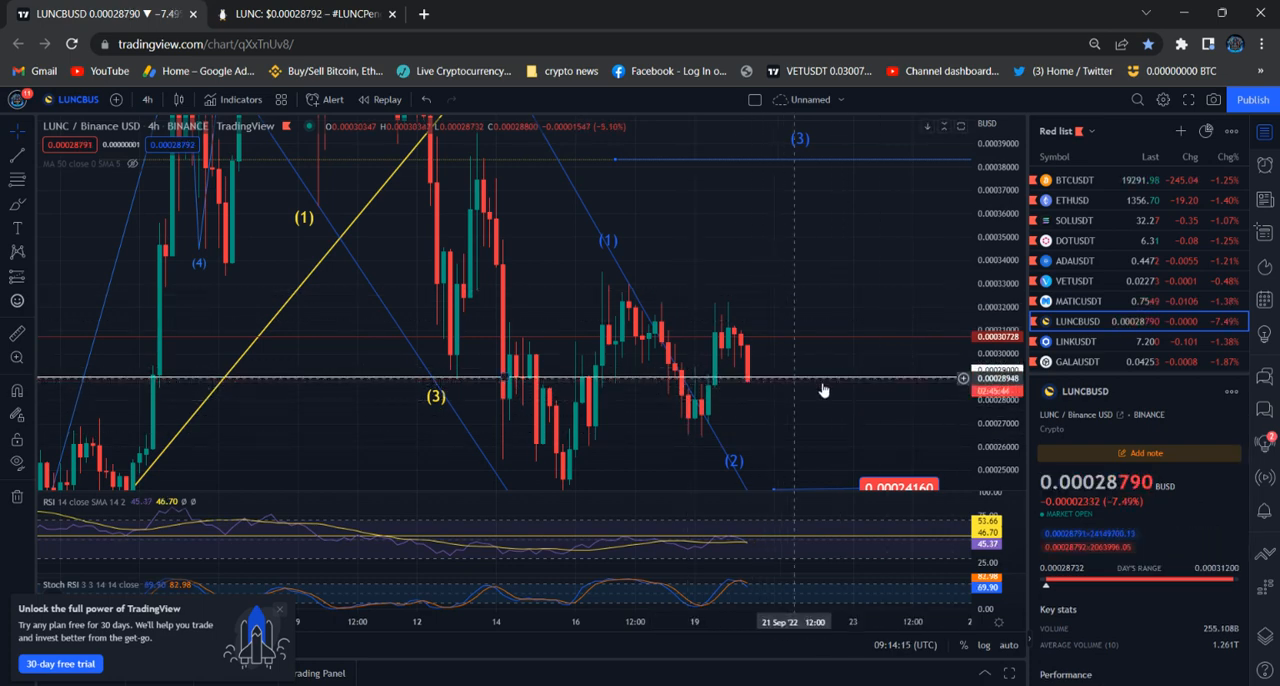
pyautogui.moveTo(756, 470)
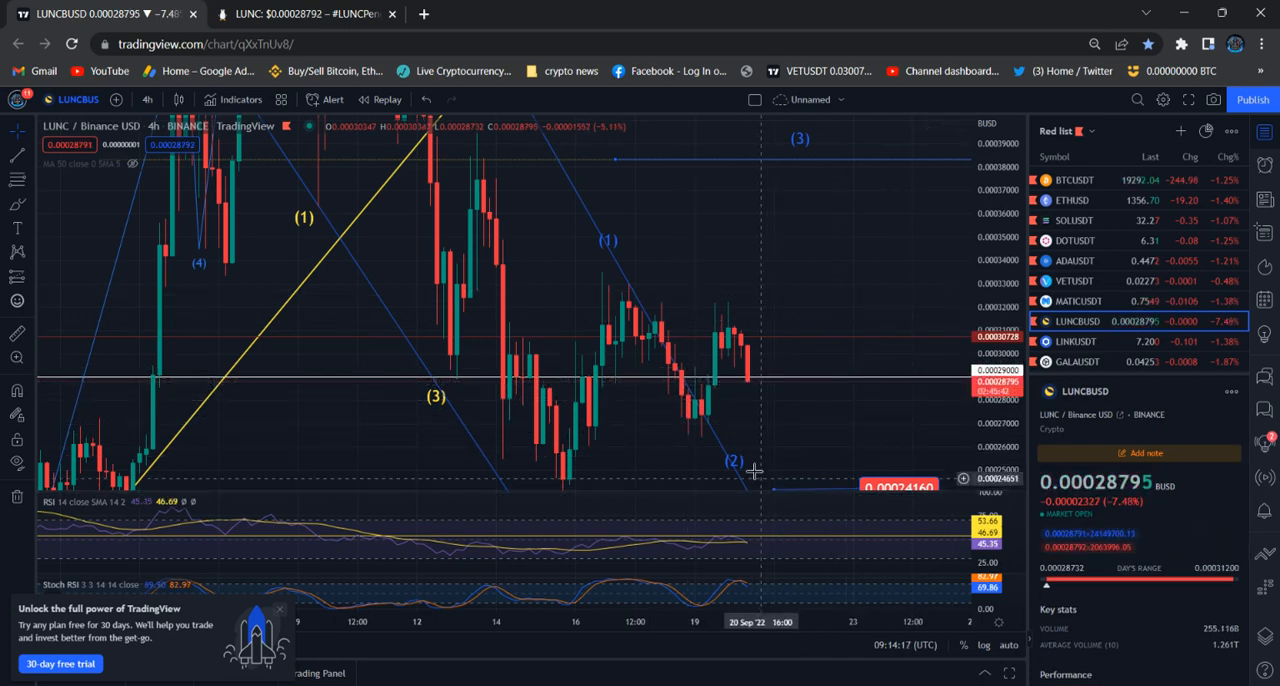
pyautogui.moveTo(836, 448)
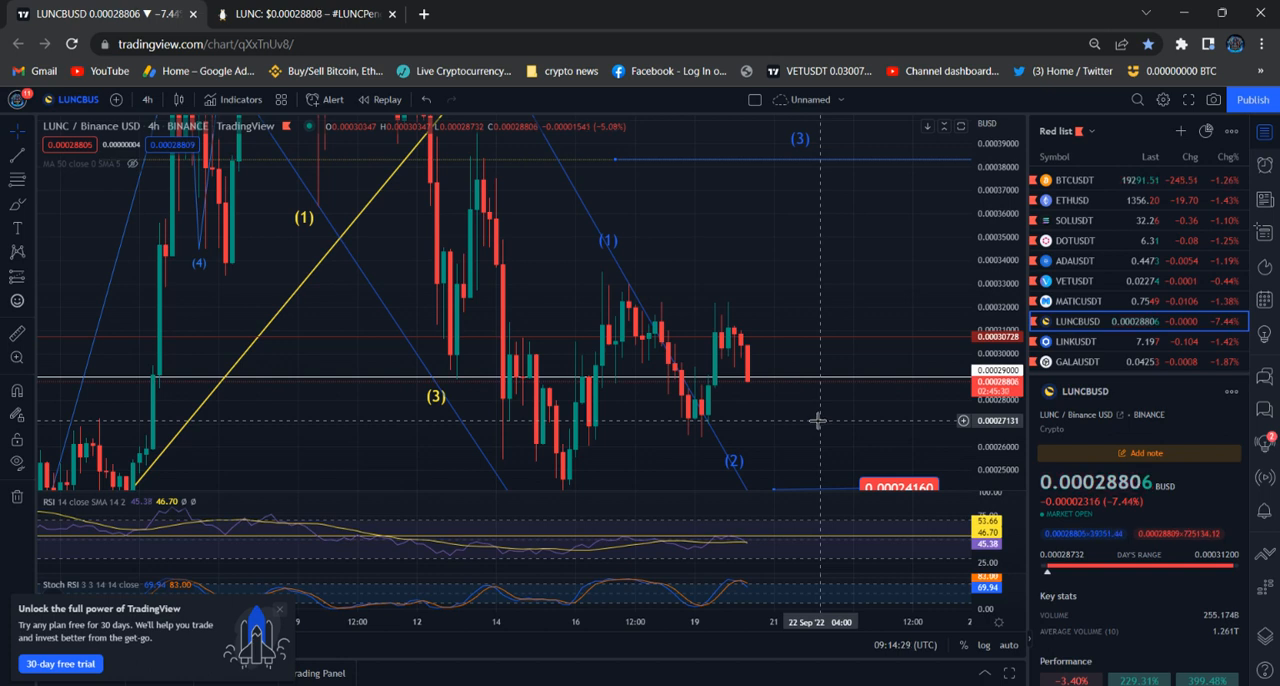
pyautogui.moveTo(820, 408)
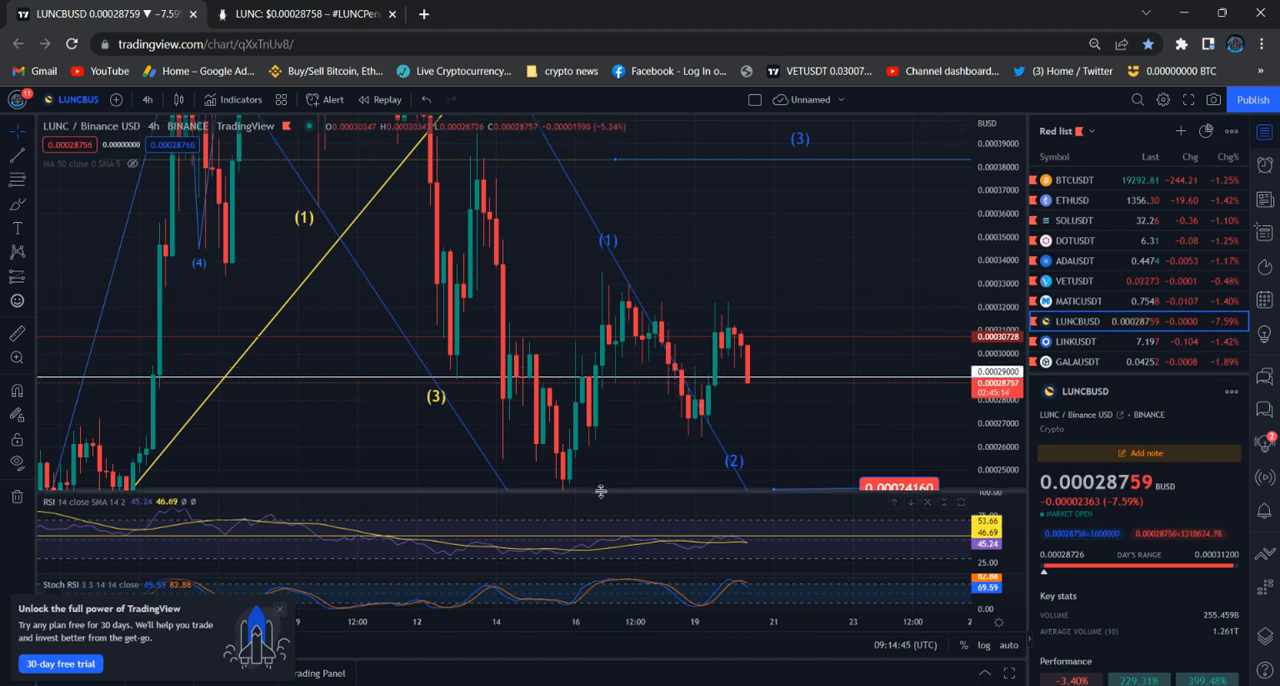
pyautogui.moveTo(688, 320)
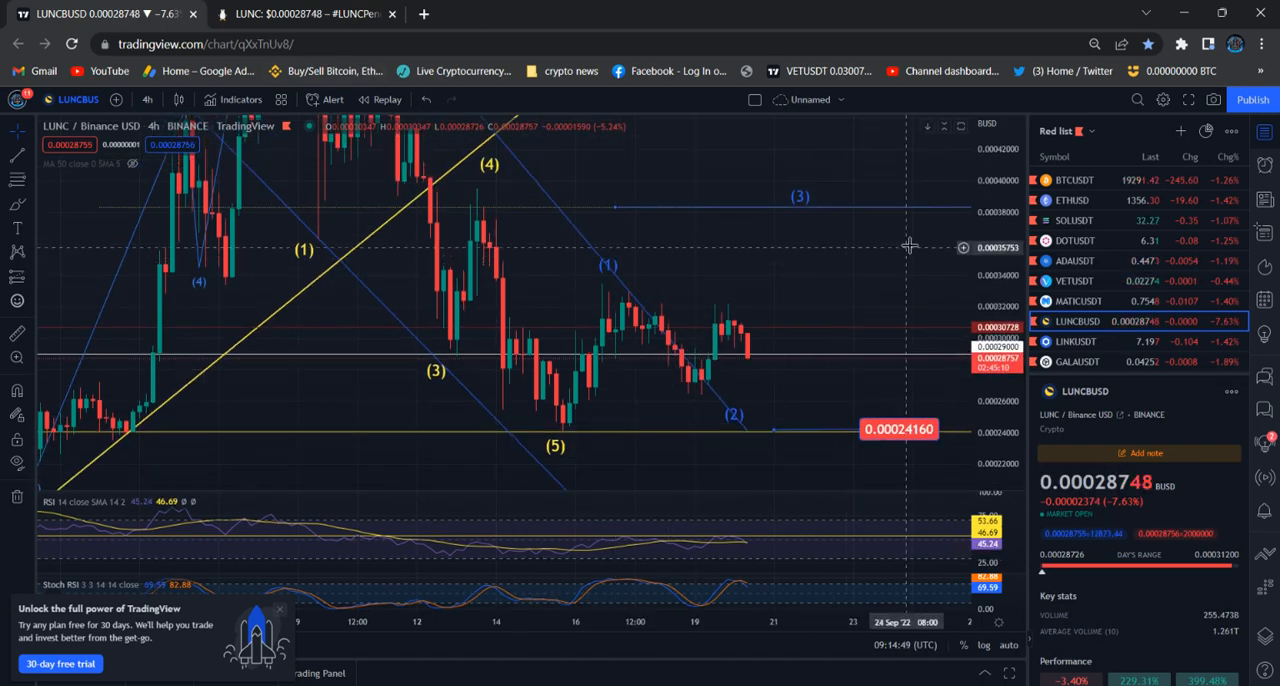
pyautogui.moveTo(816, 364)
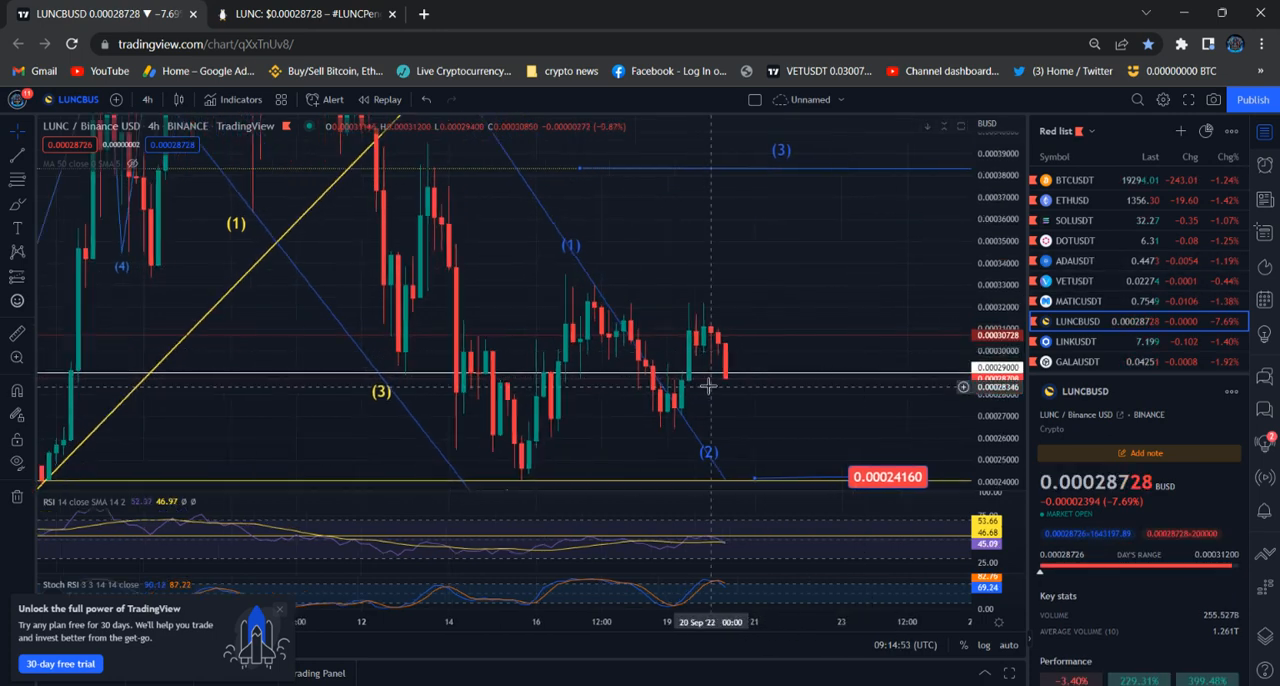
# - On 1-hour candles, draw a Fib Retracement from the recent swing low to the swing high
pyautogui.click(148, 100)
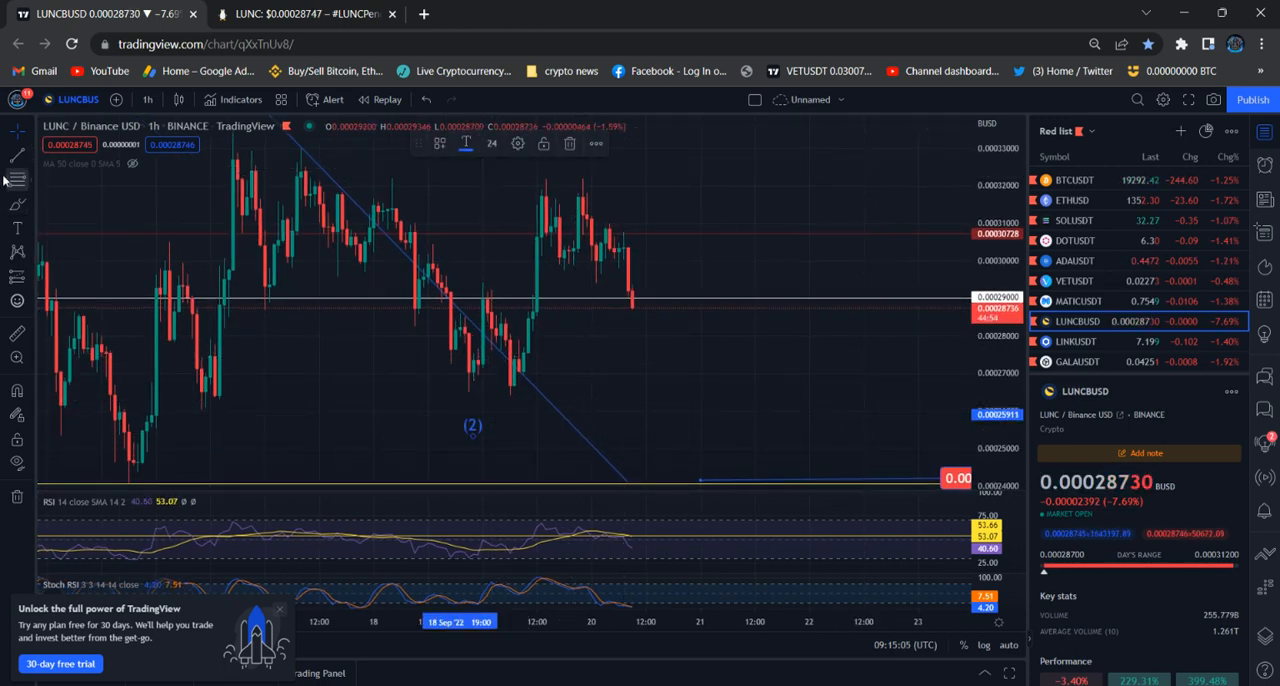
pyautogui.moveTo(436, 392); pyautogui.dragTo(914, 176)
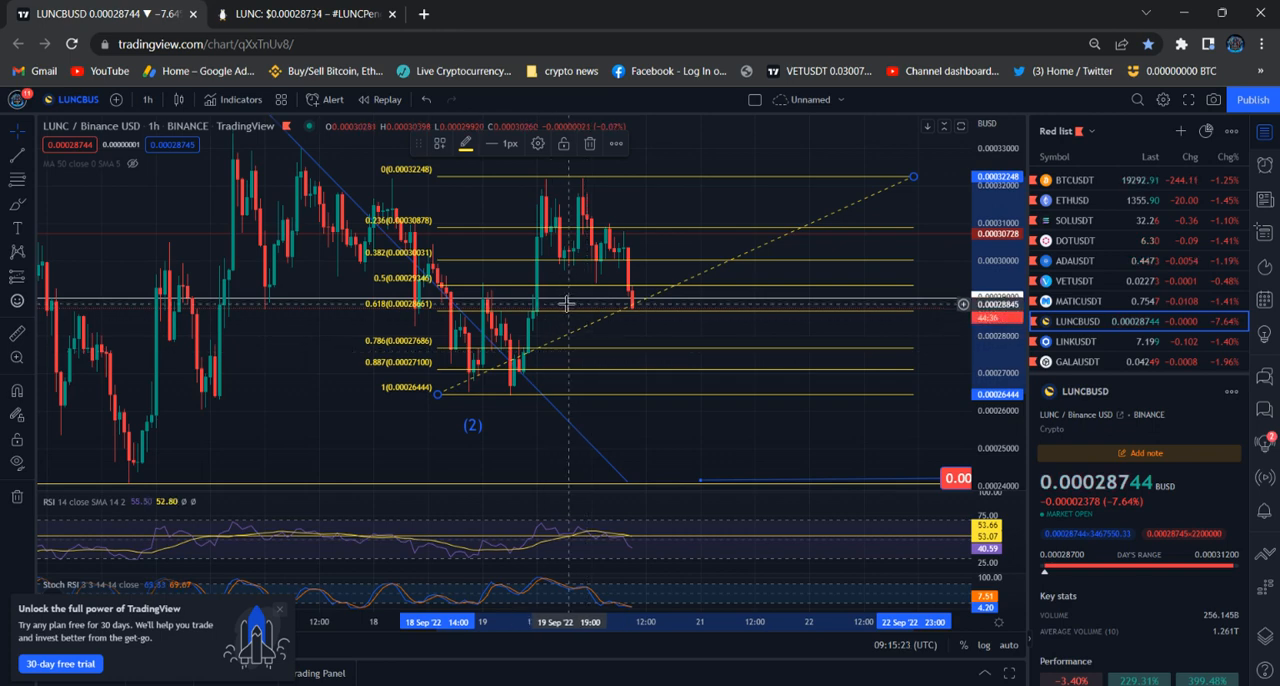
pyautogui.moveTo(610, 308)
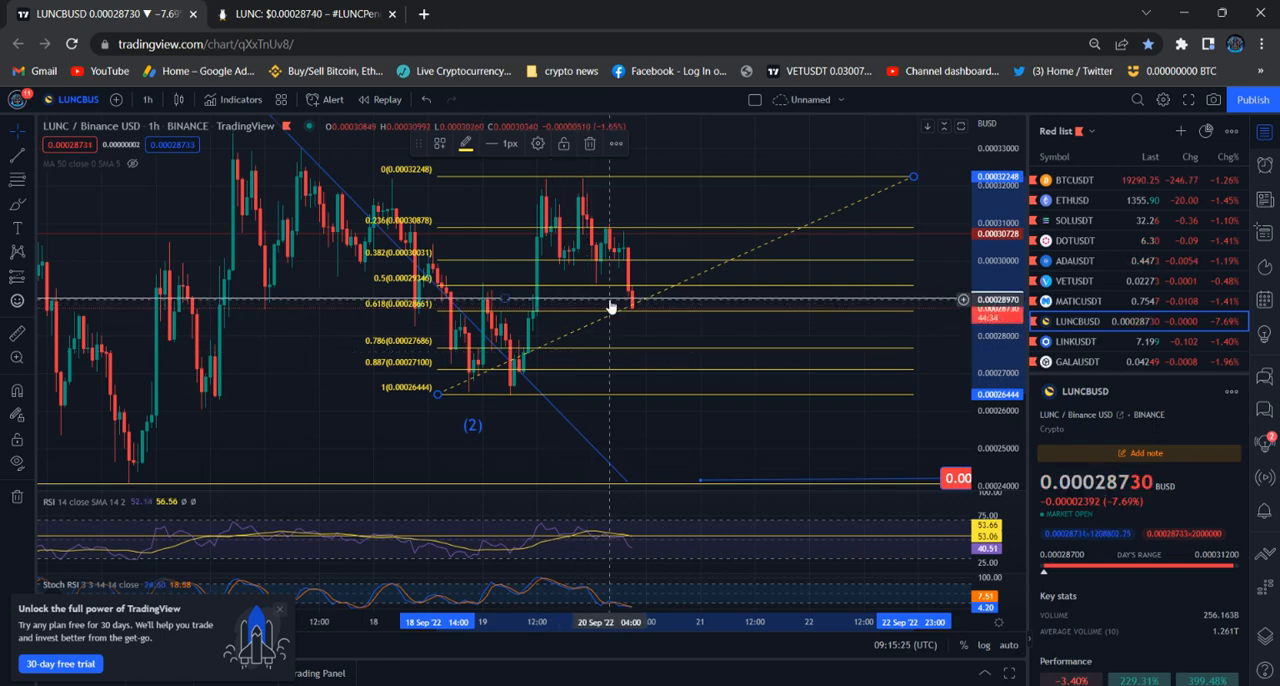
pyautogui.moveTo(616, 344)
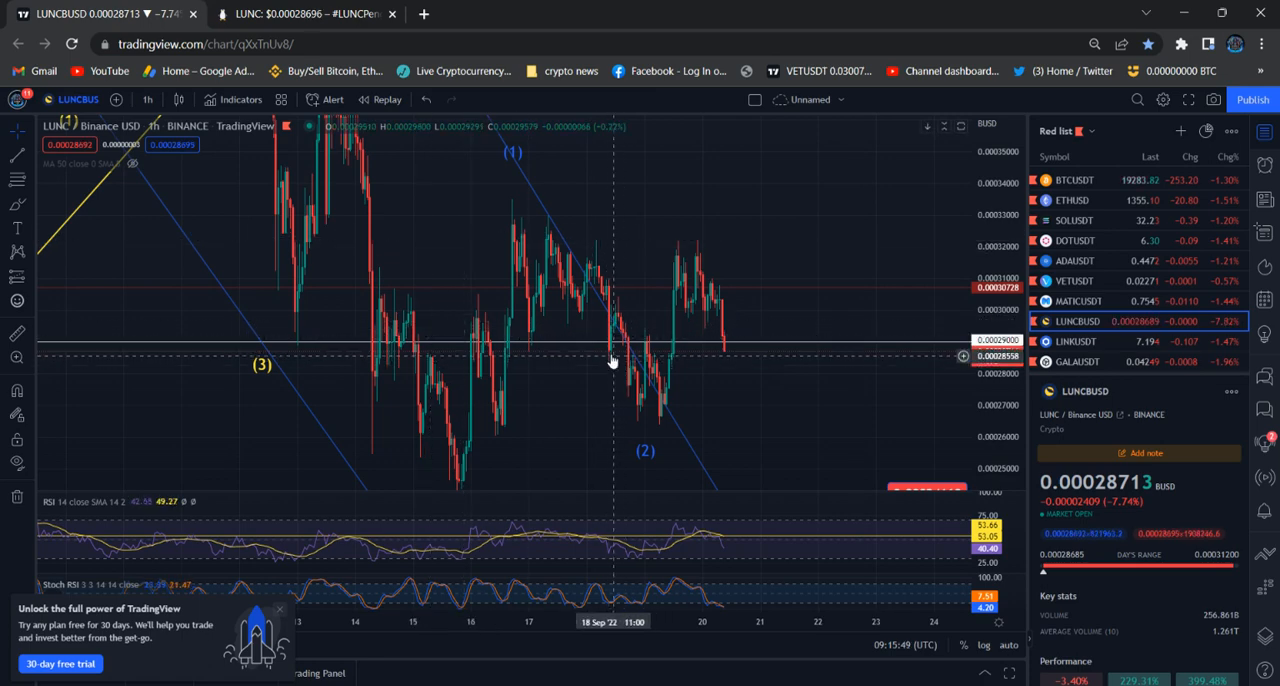
# - Scroll the luncpenguins.com dashboard past supply figures to the burn countdown and chain tickers
pyautogui.click(308, 12)
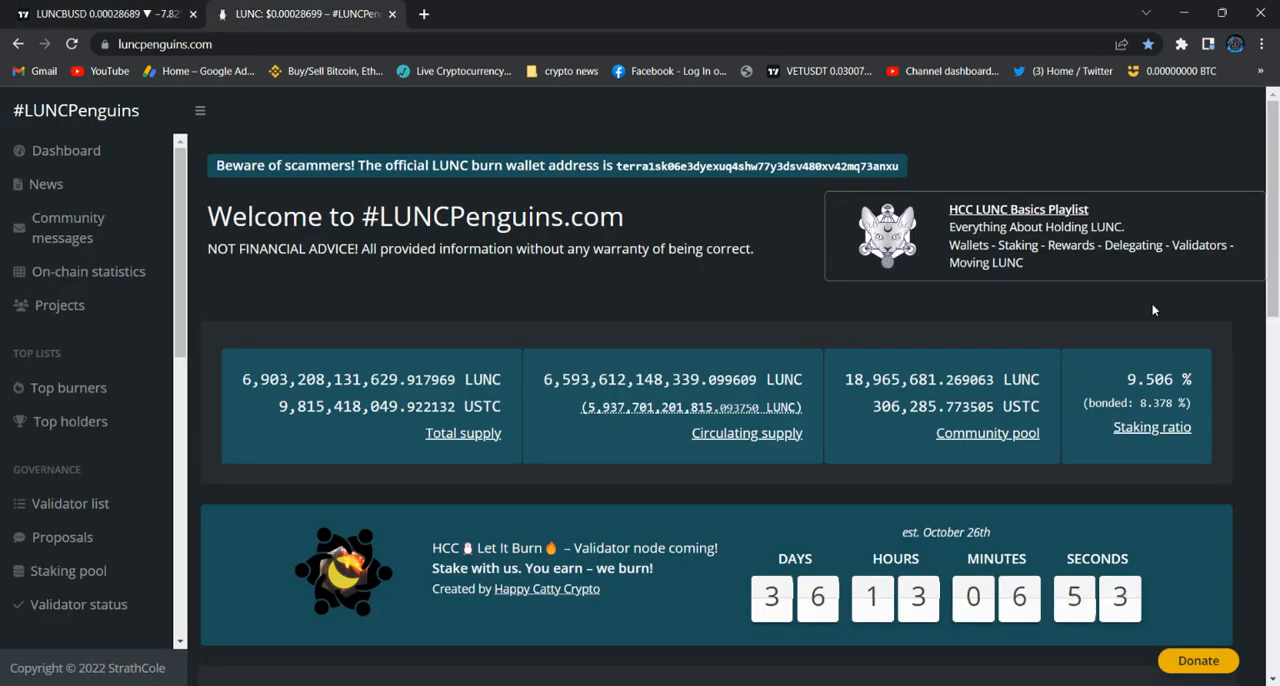
pyautogui.scroll(-3)
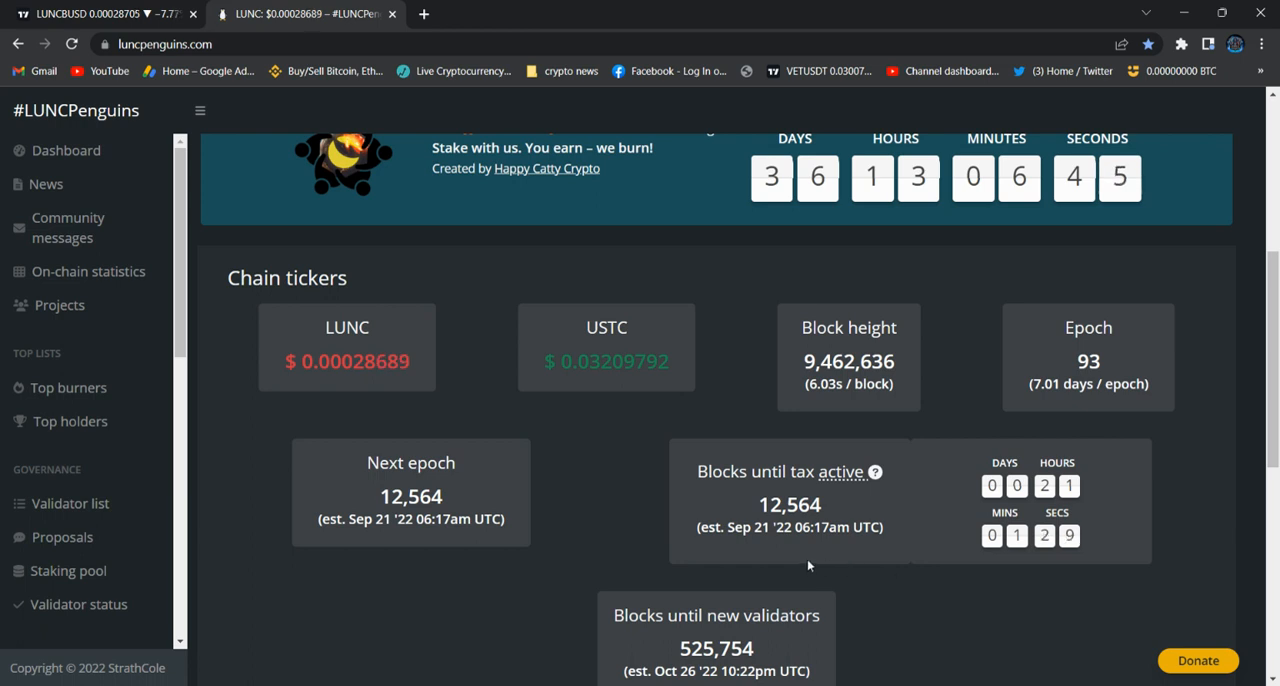
pyautogui.moveTo(768, 546)
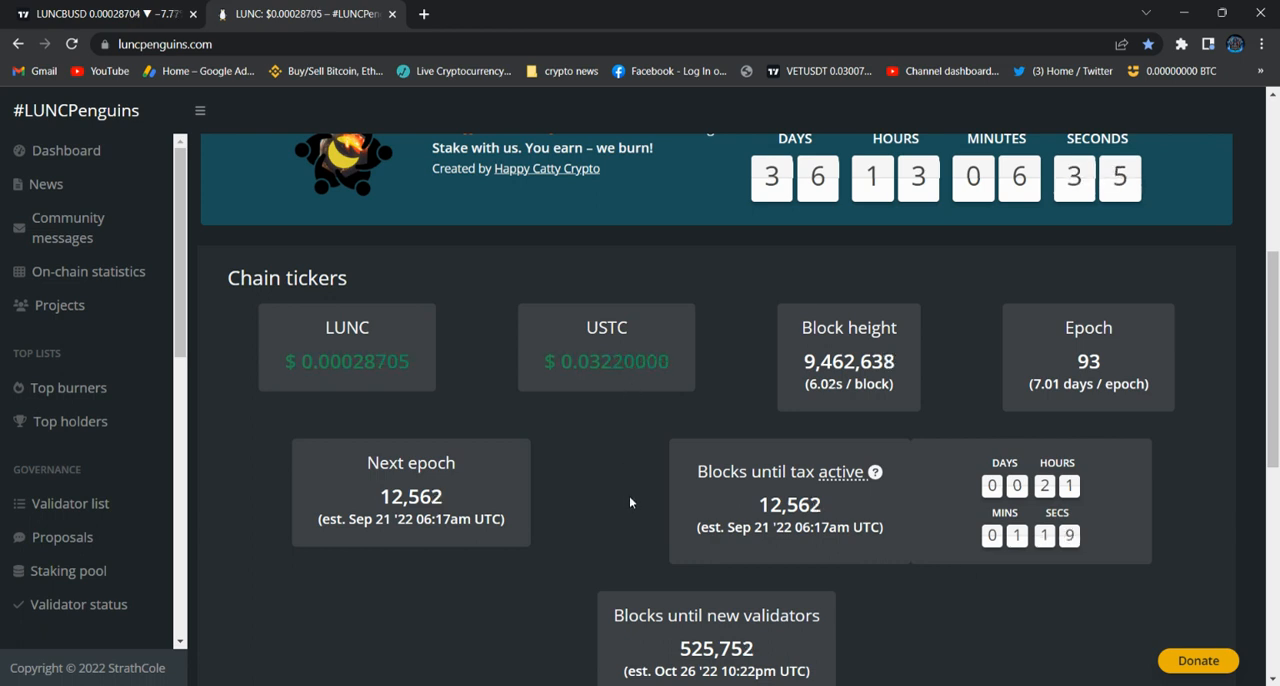
pyautogui.scroll(-3)
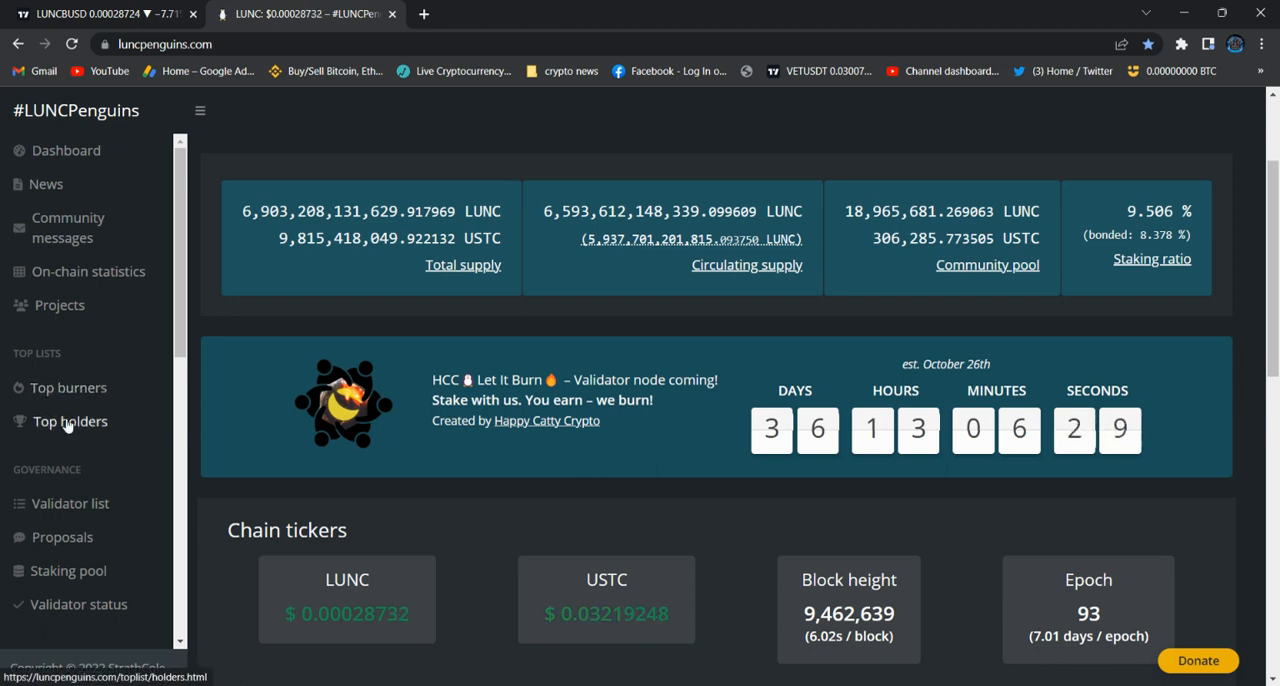
# - Review Top burners: total burns ~4.09 billion LUNC and the ranked burning-wallets table
pyautogui.click(68, 388)
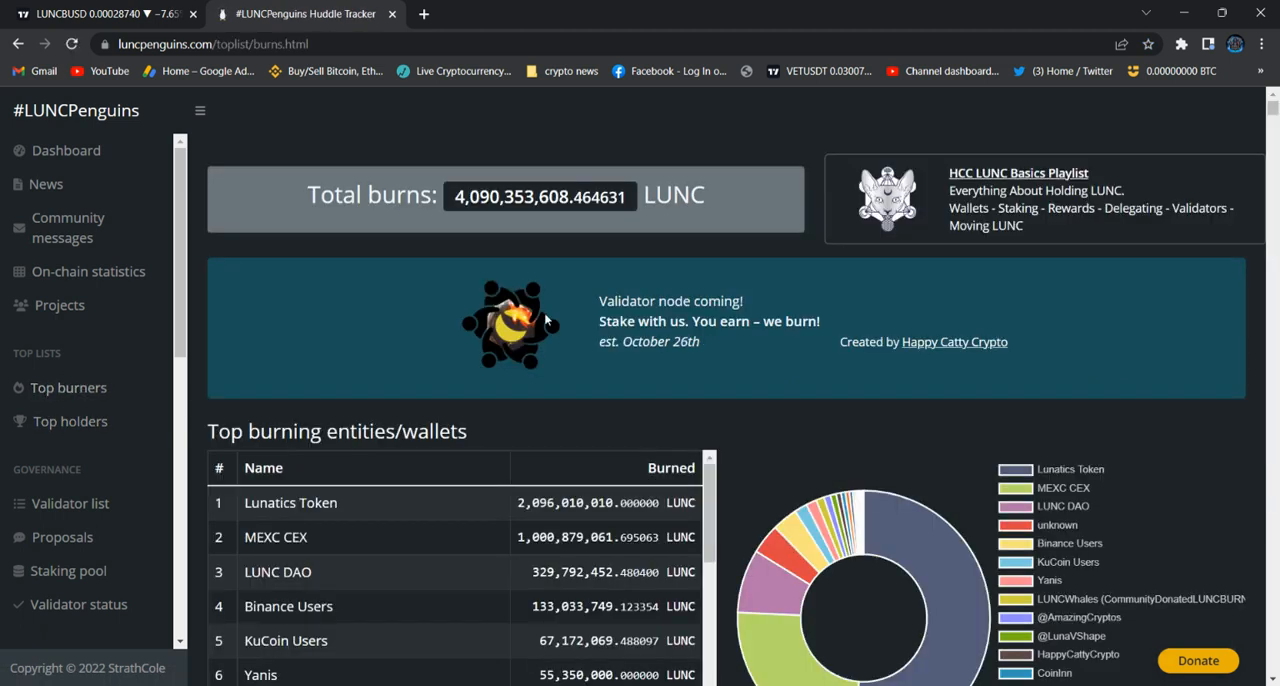
pyautogui.scroll(-3)
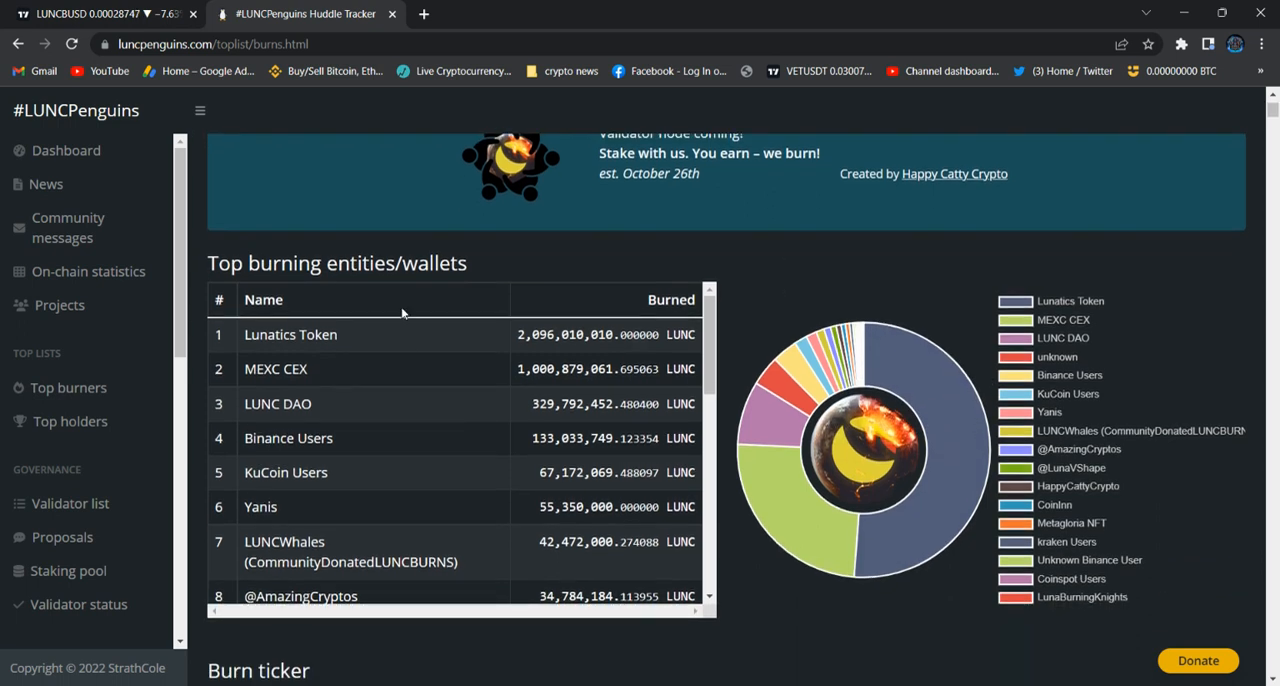
pyautogui.moveTo(472, 446)
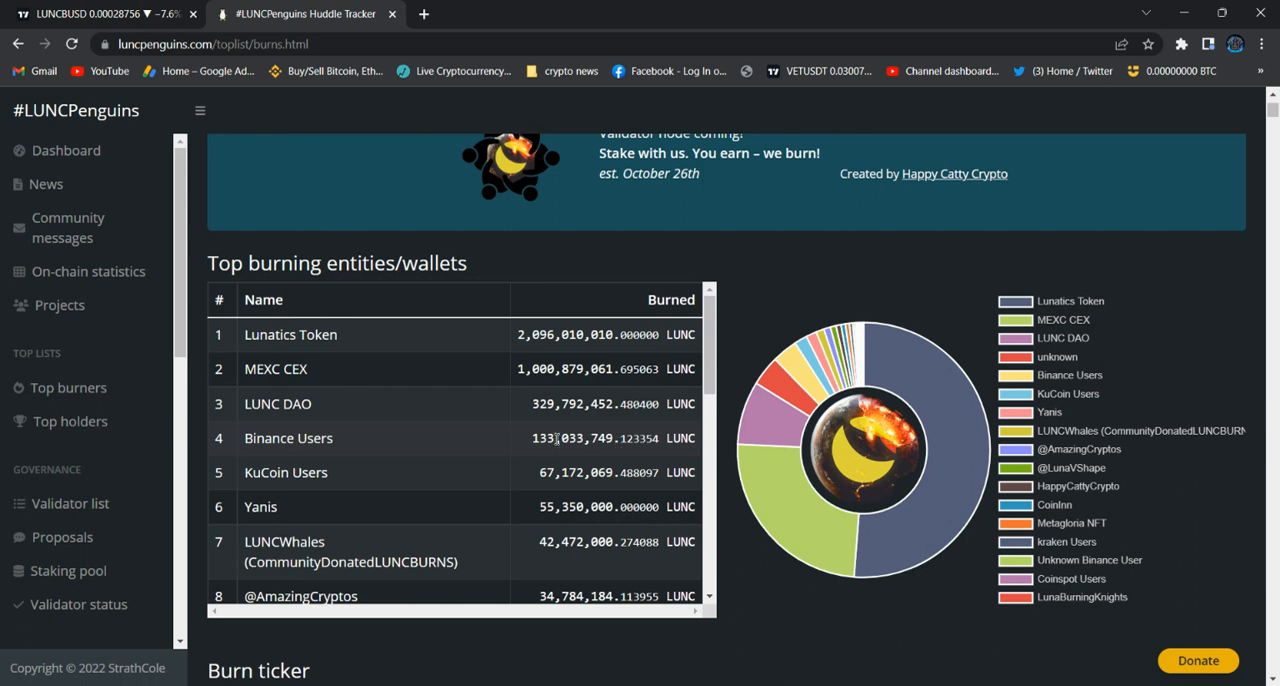
pyautogui.moveTo(532, 432)
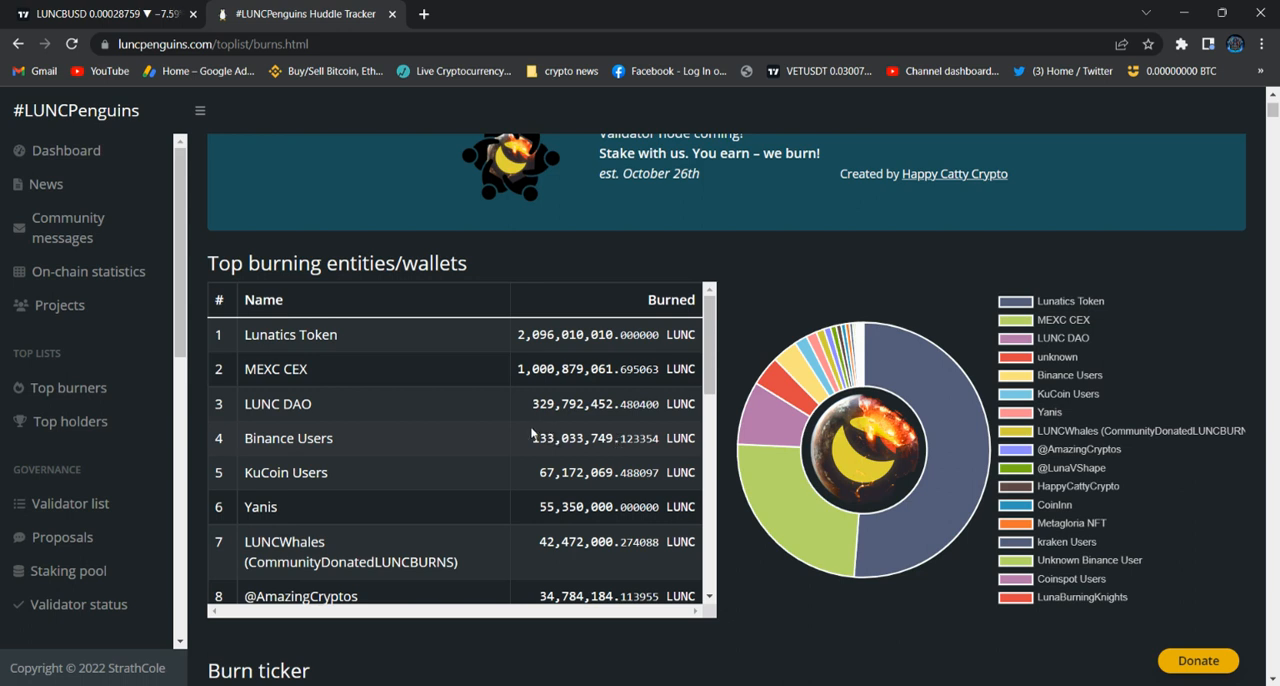
pyautogui.moveTo(504, 472)
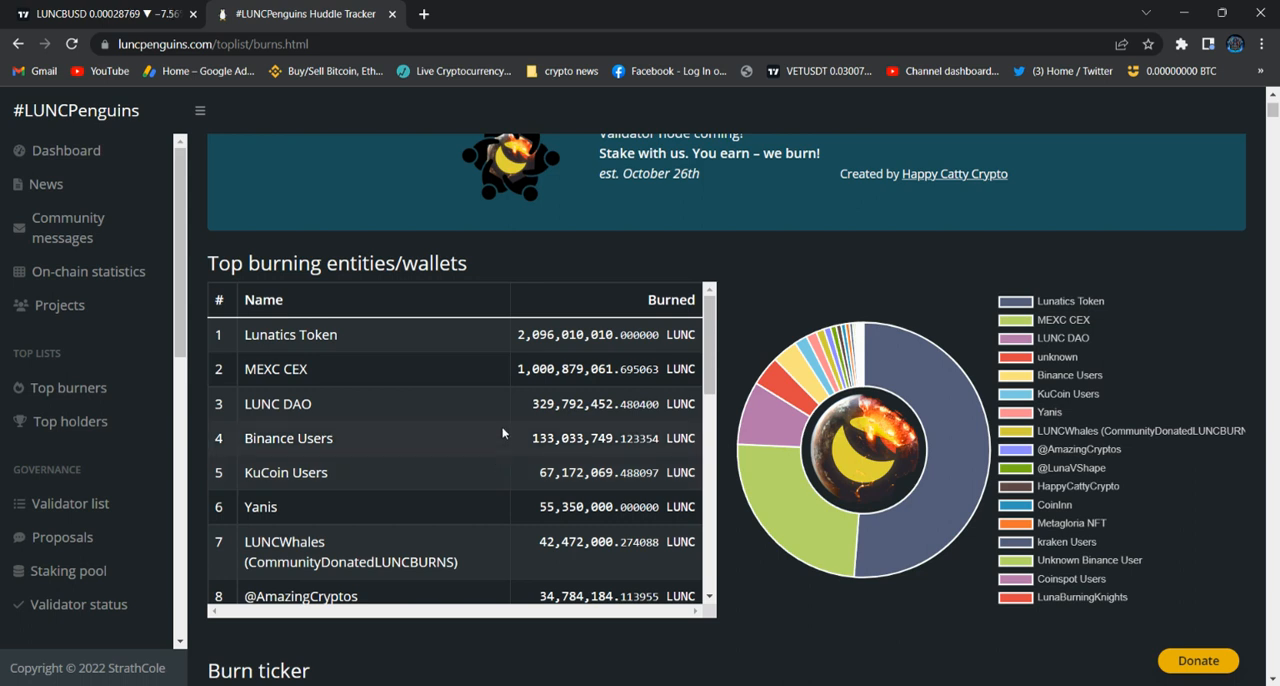
pyautogui.click(70, 420)
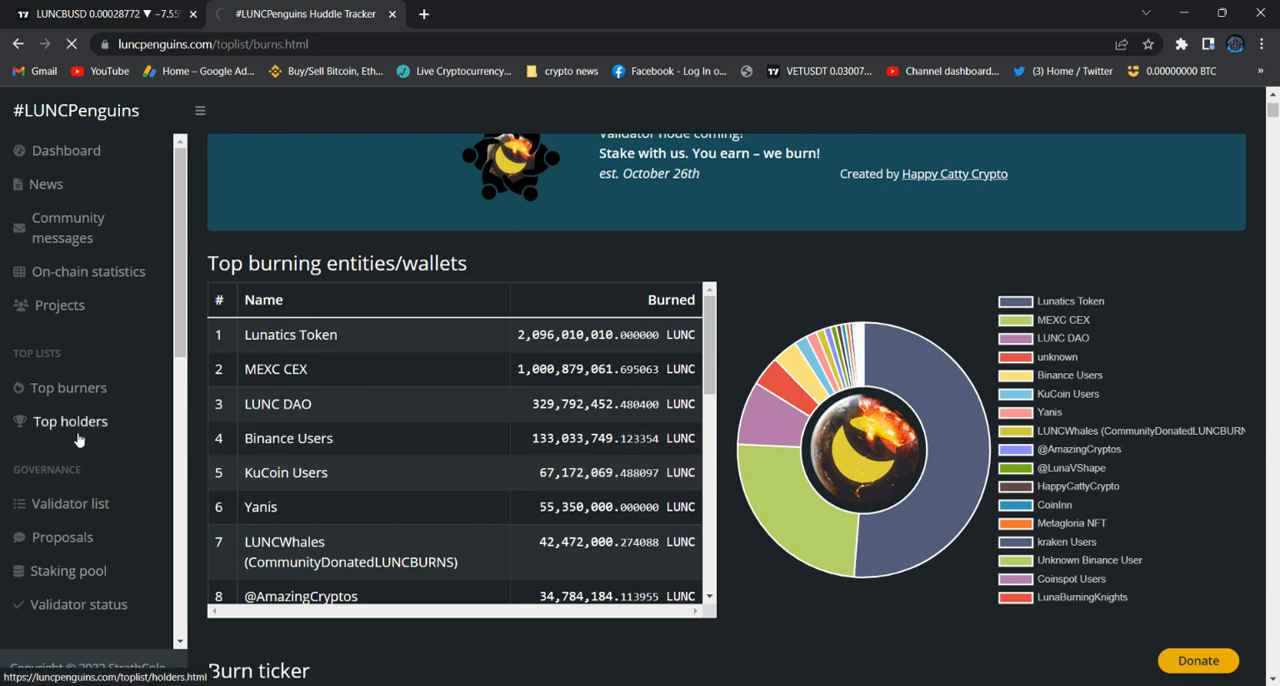
pyautogui.click(70, 420)
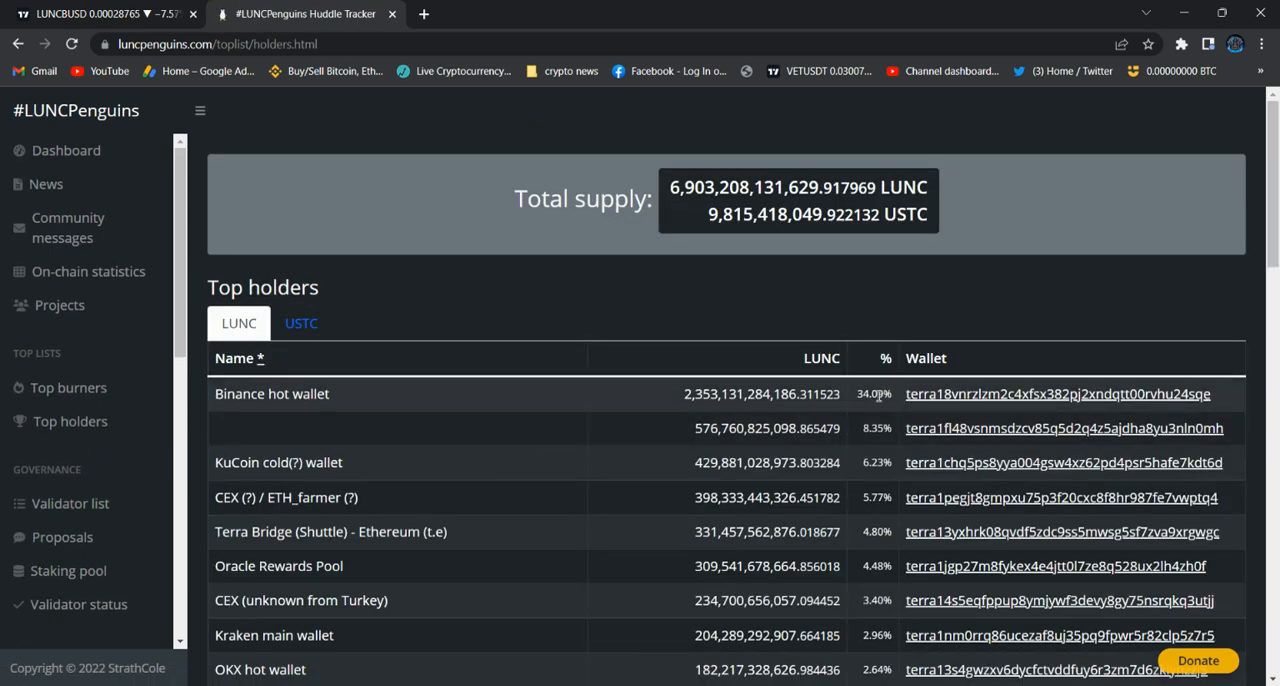
pyautogui.moveTo(878, 408)
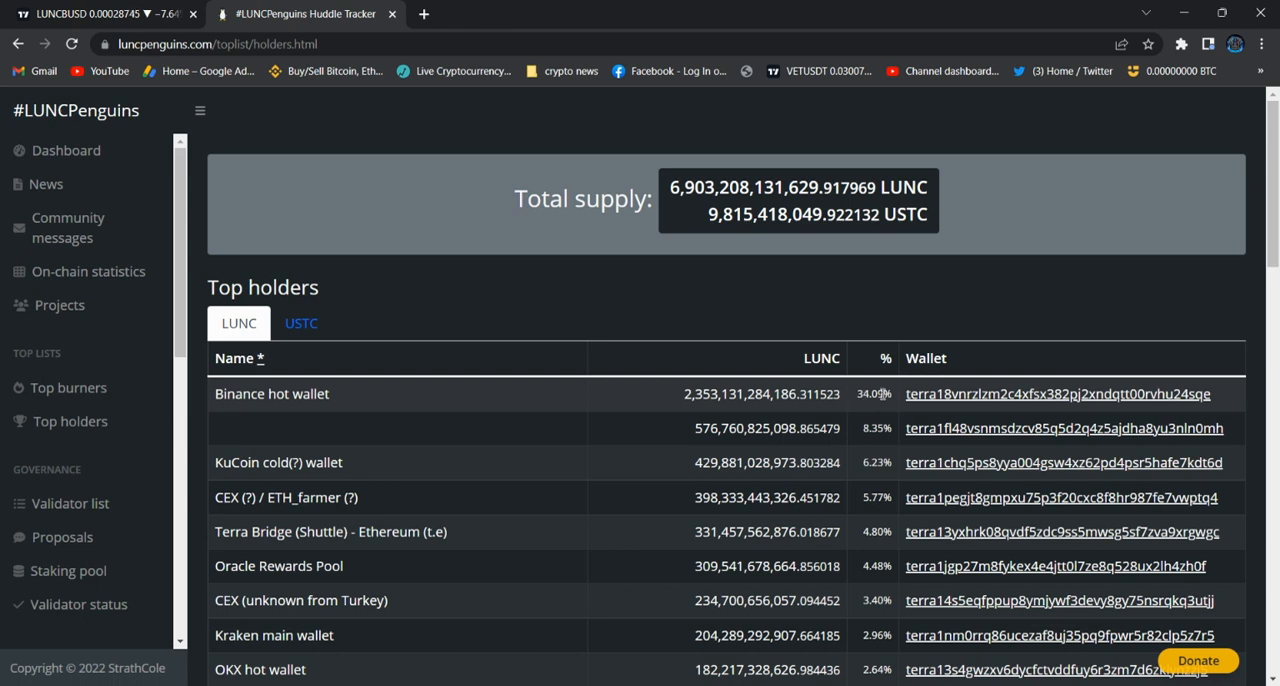
pyautogui.moveTo(882, 392)
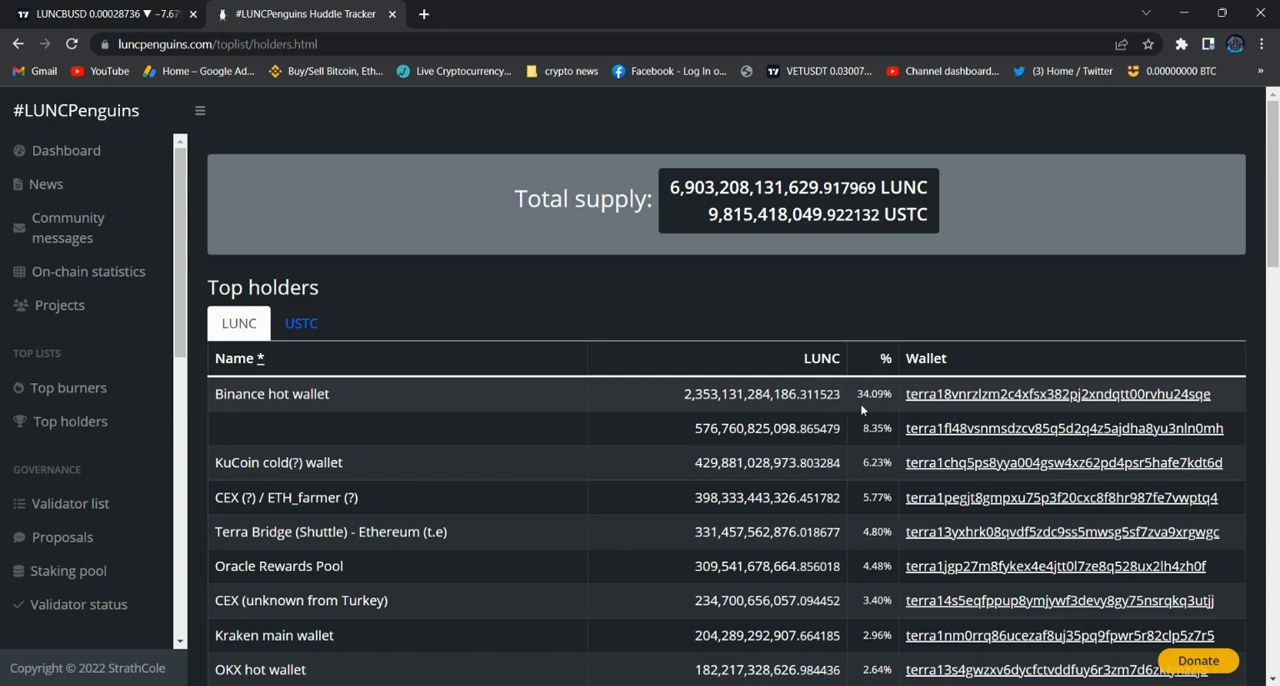
pyautogui.moveTo(870, 420)
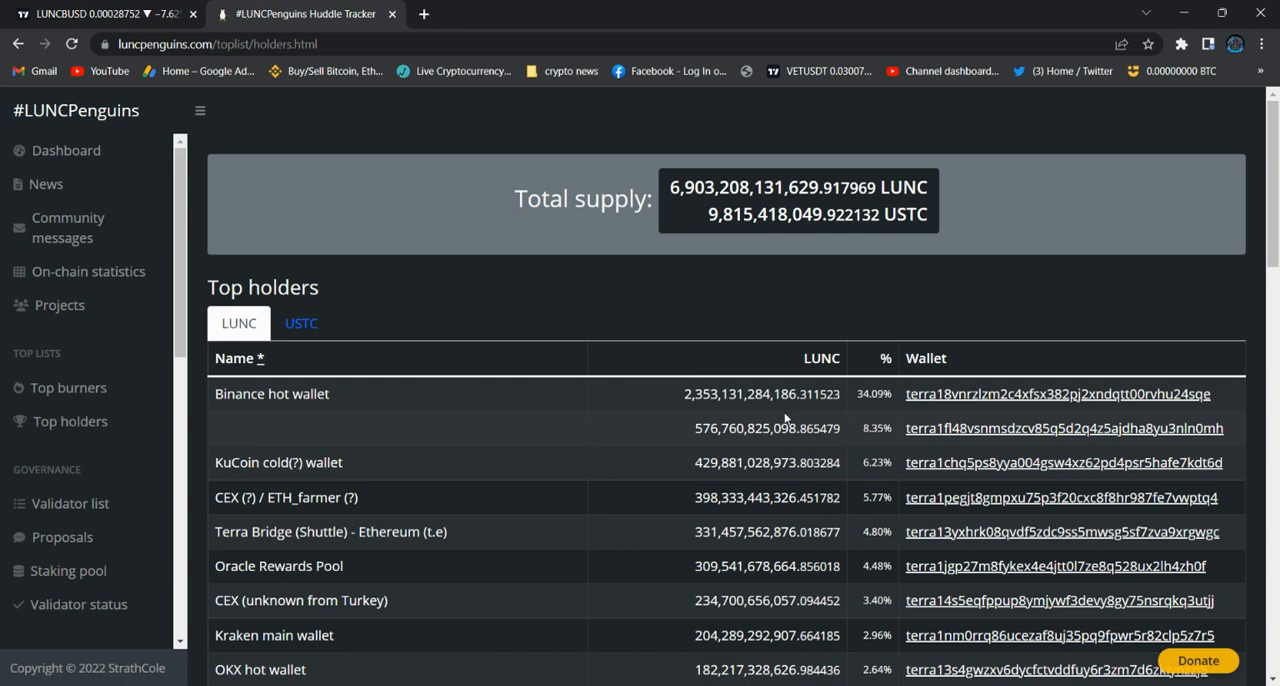
pyautogui.moveTo(876, 390)
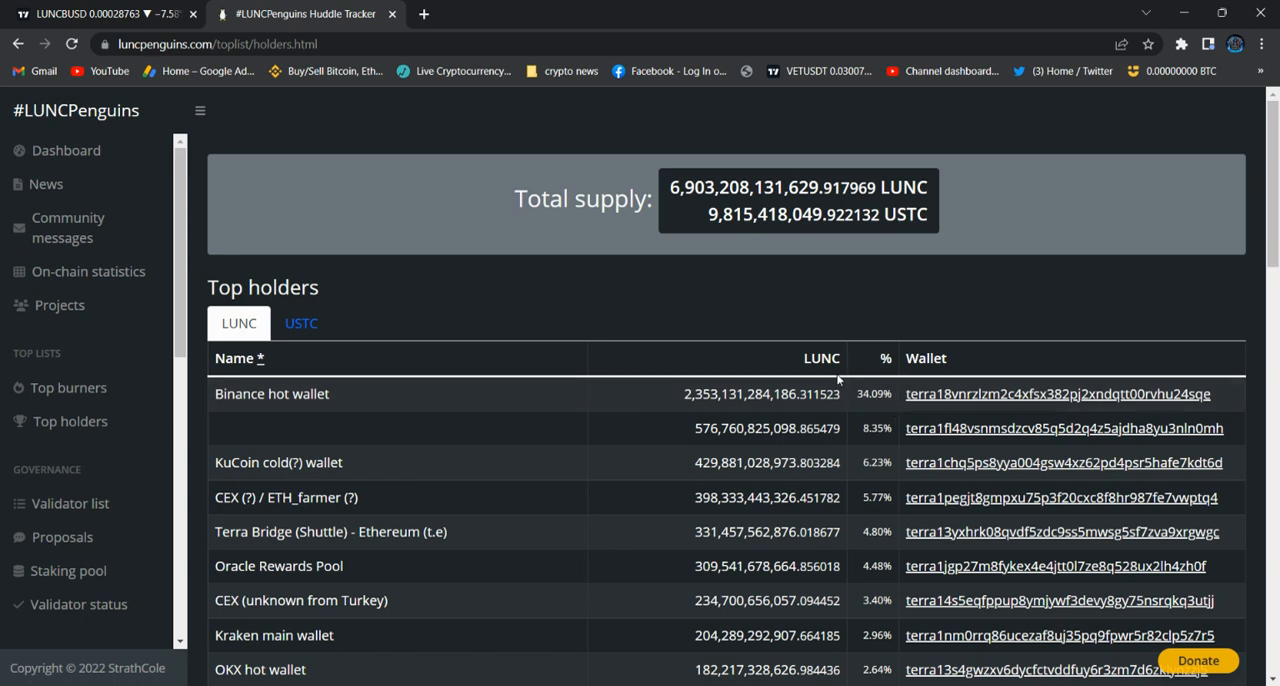
pyautogui.moveTo(856, 412)
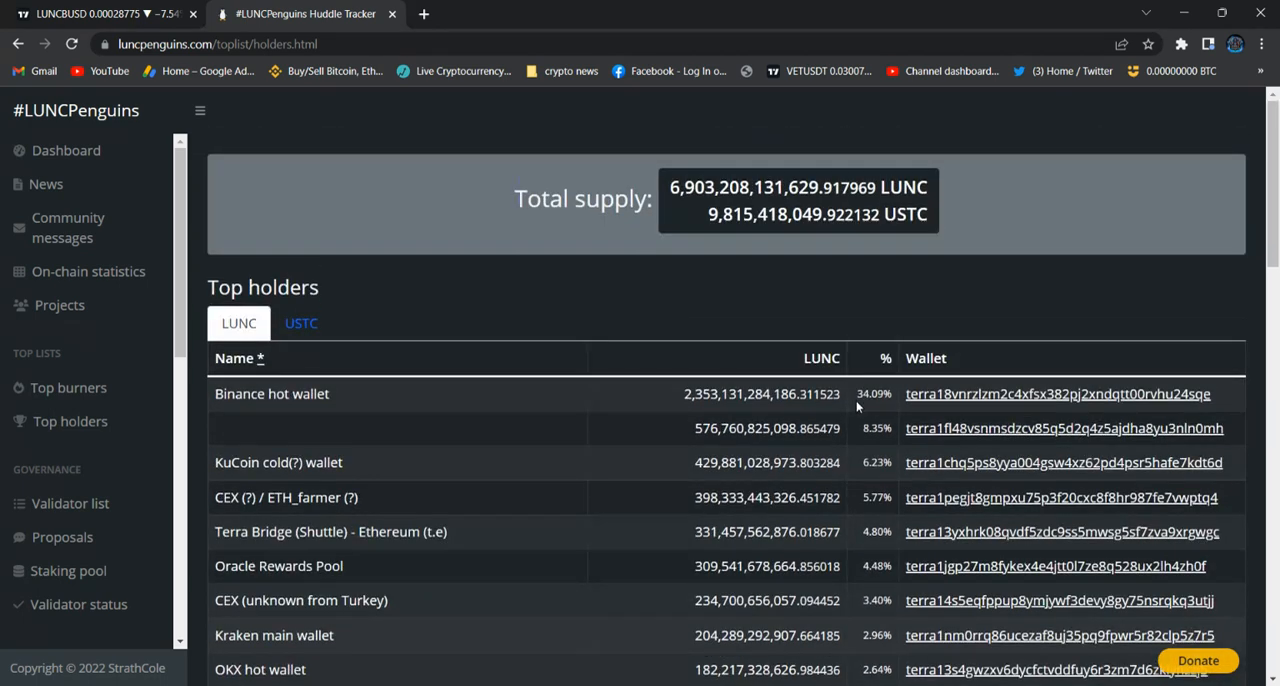
pyautogui.moveTo(672, 392)
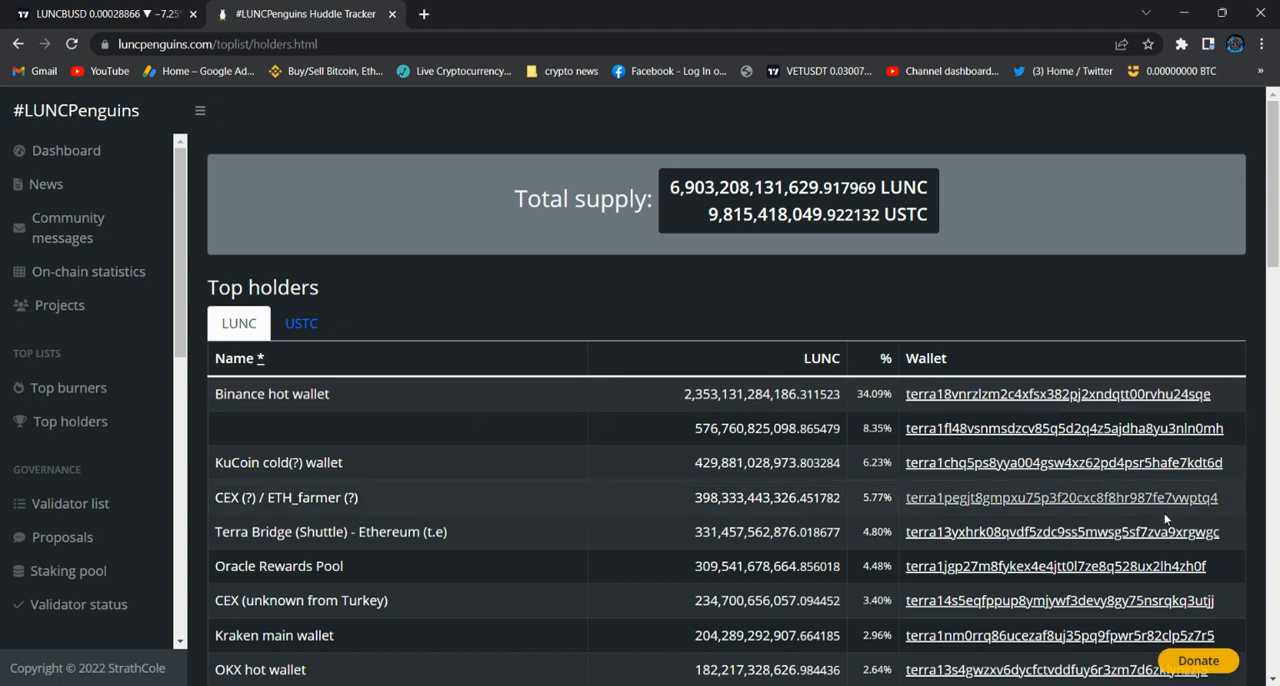
pyautogui.moveTo(736, 332)
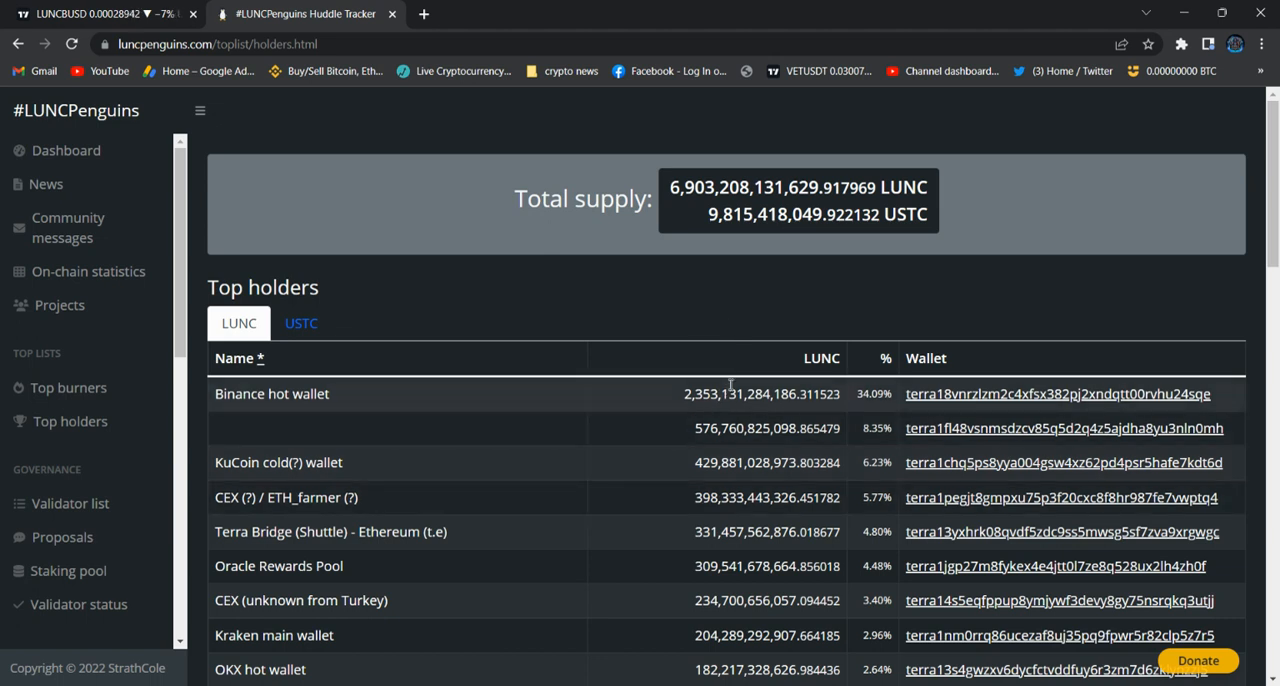
pyautogui.moveTo(678, 422)
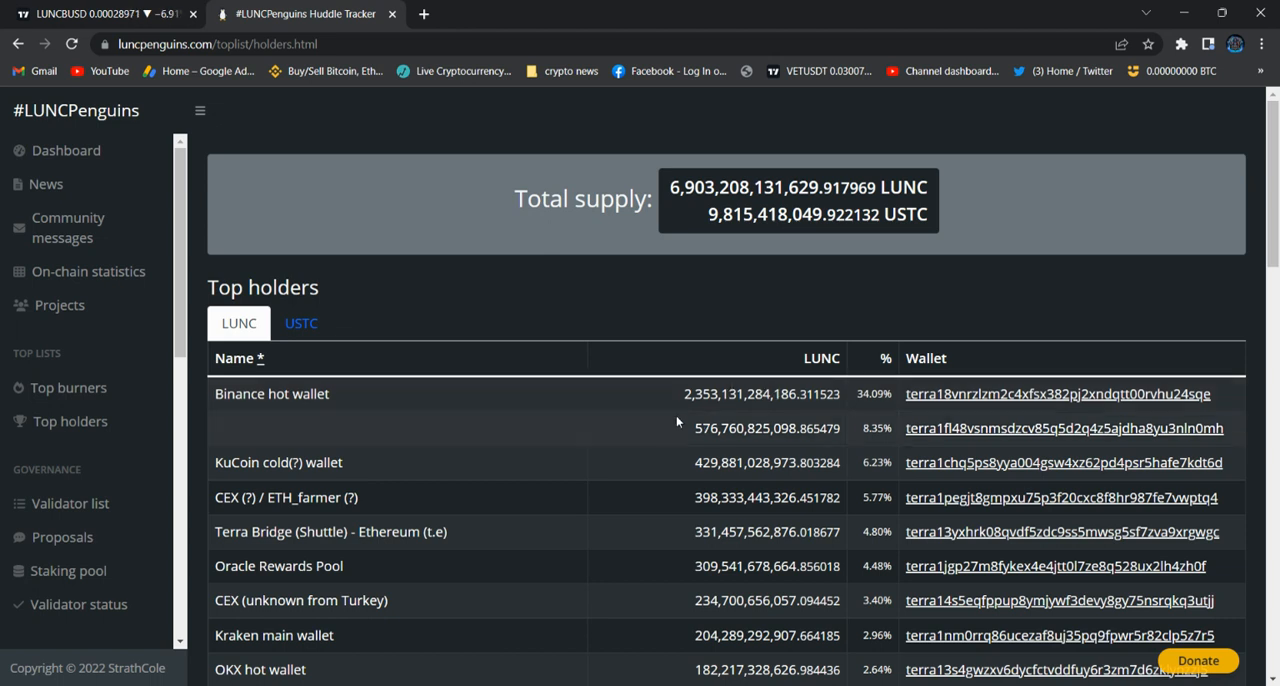
pyautogui.moveTo(682, 406)
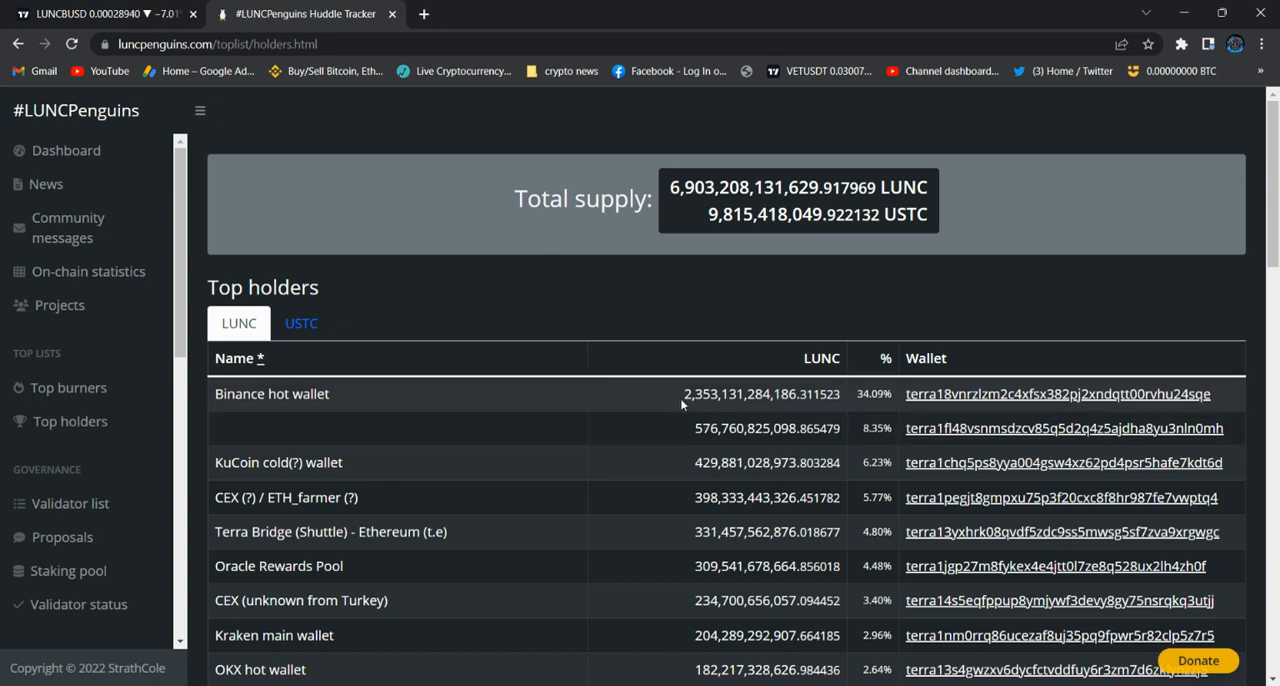
pyautogui.moveTo(906, 412)
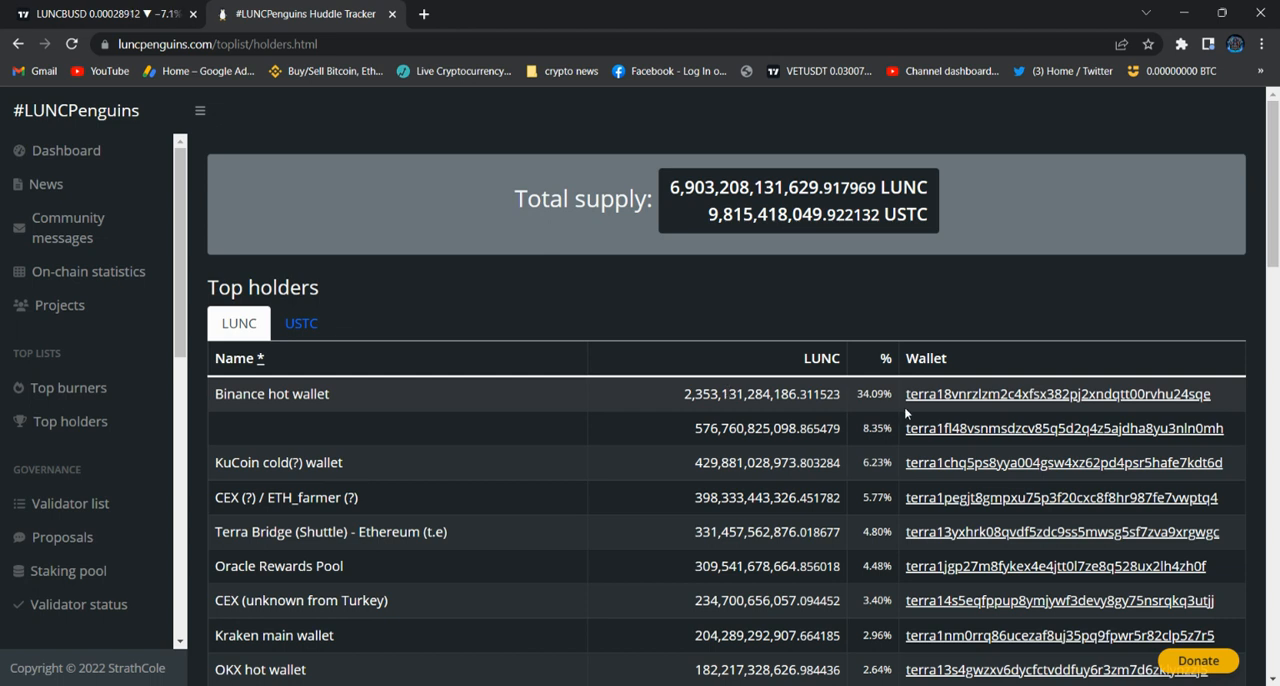
pyautogui.moveTo(844, 402)
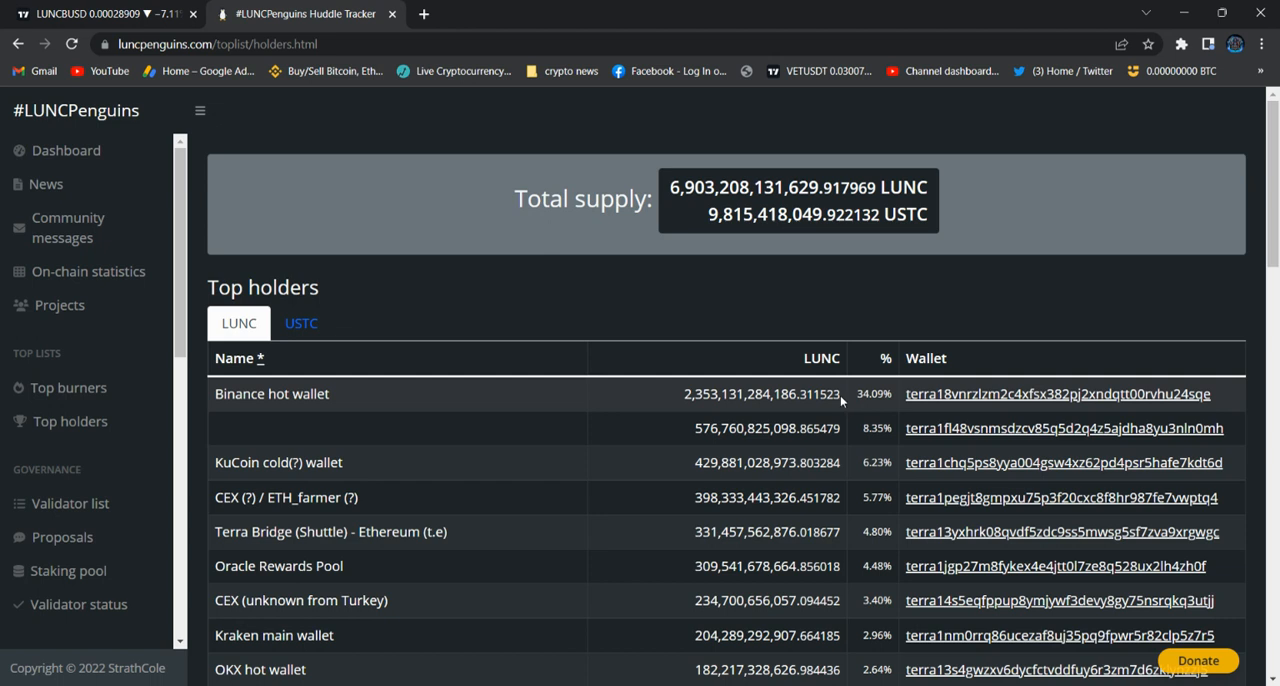
pyautogui.moveTo(840, 392)
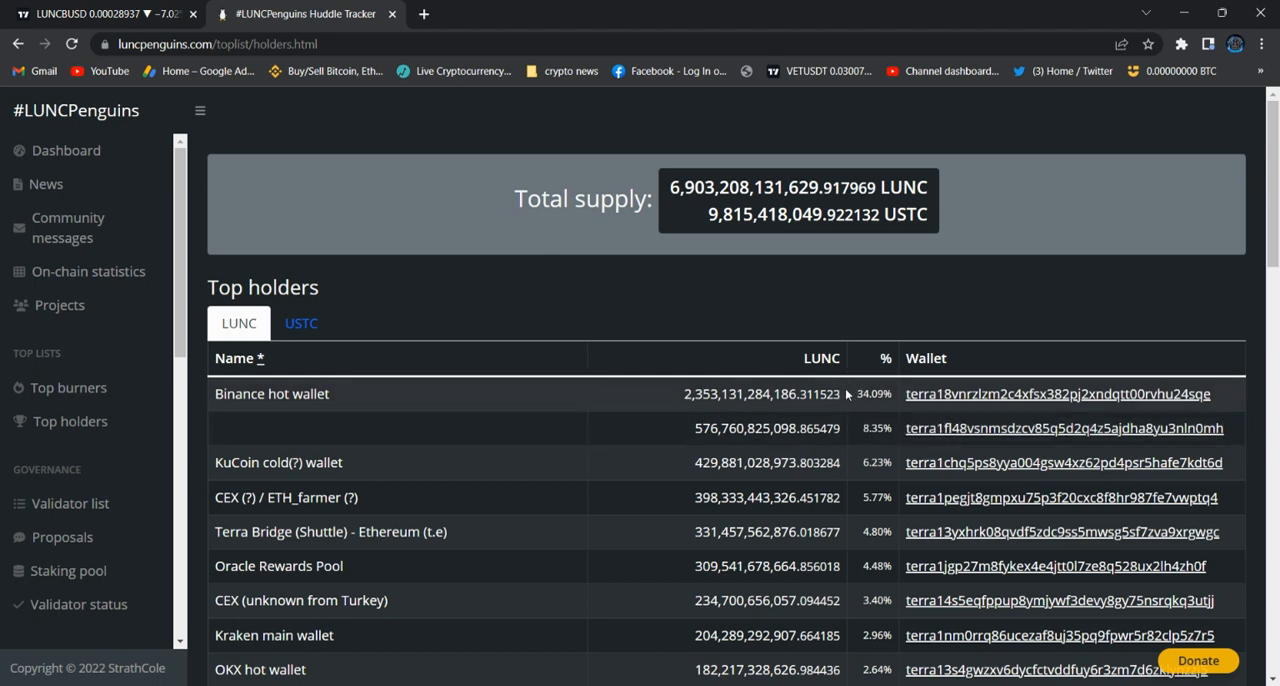
pyautogui.moveTo(826, 410)
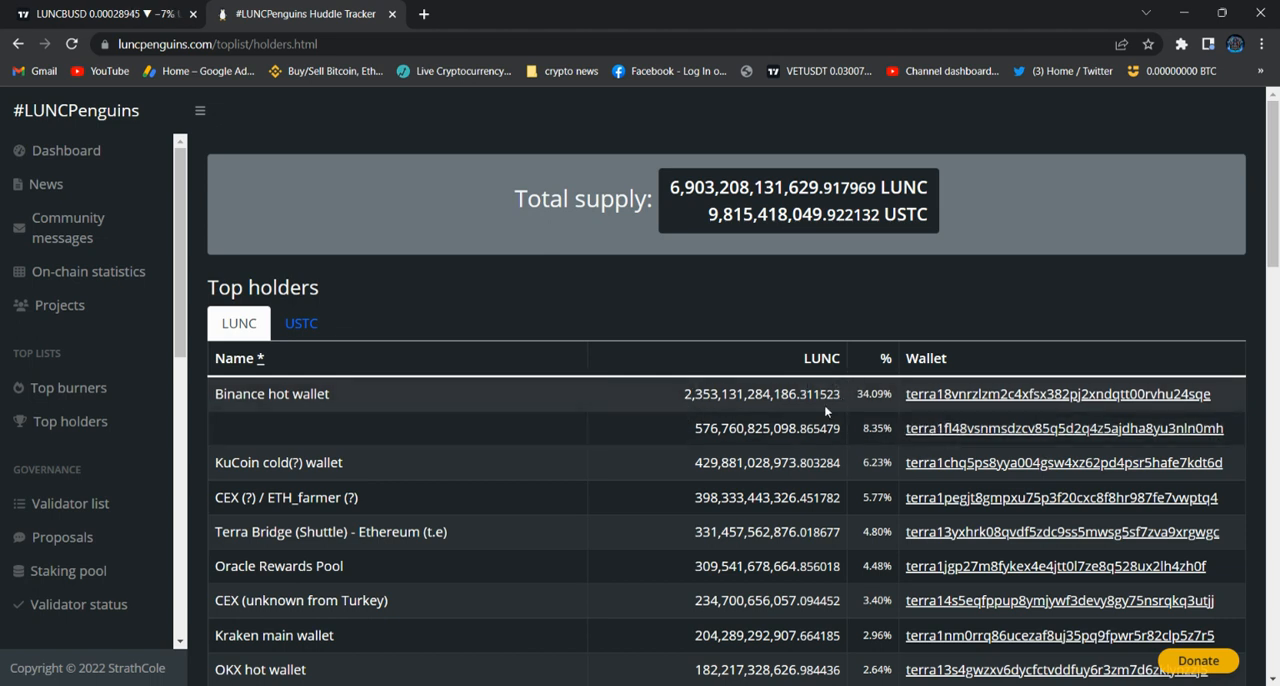
pyautogui.moveTo(620, 408)
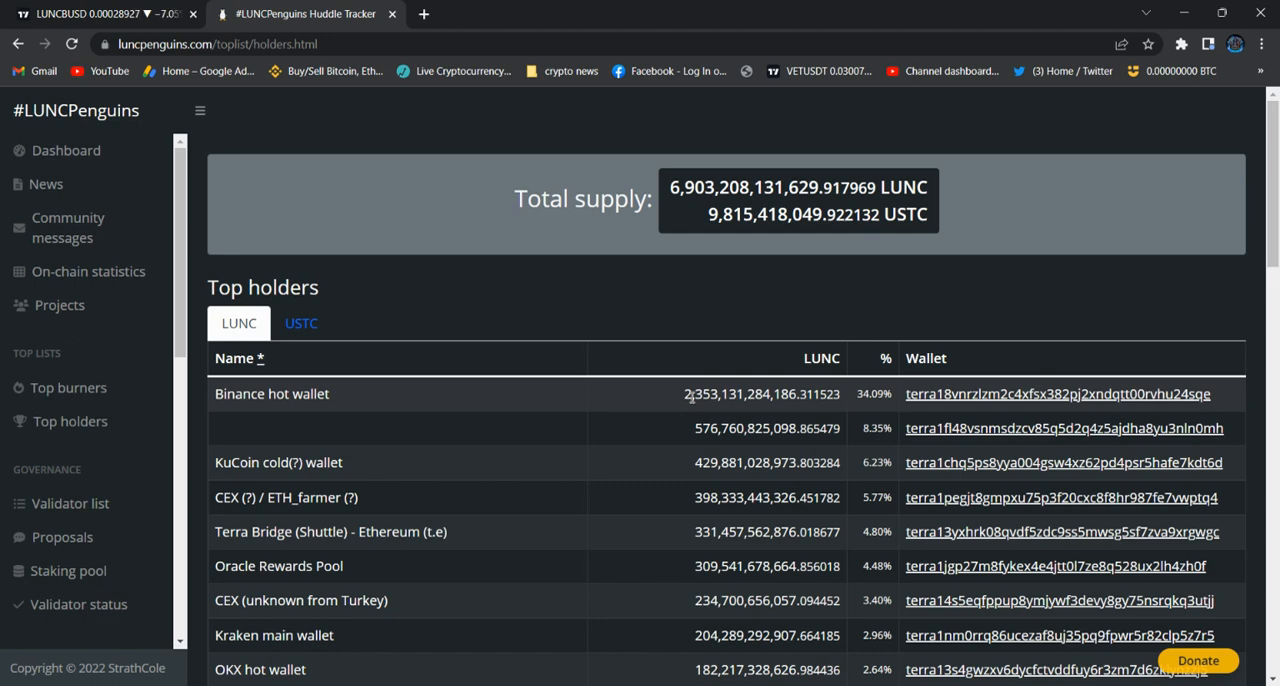
pyautogui.scroll(-3)
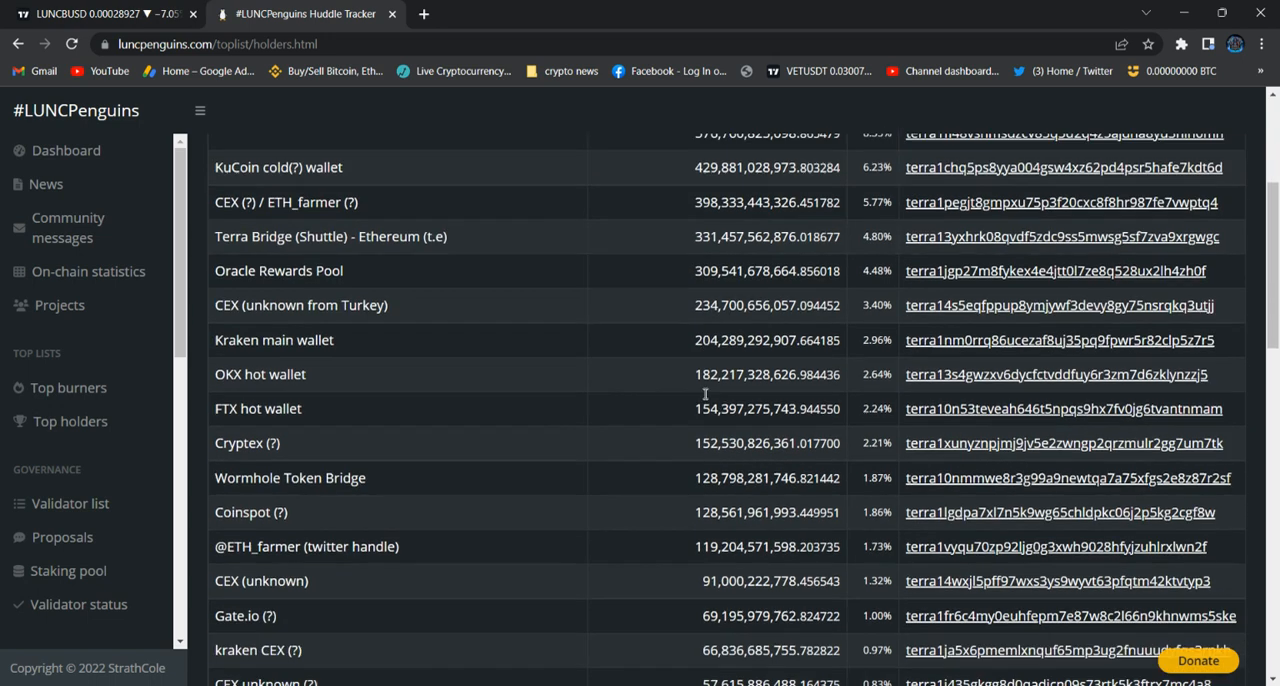
pyautogui.scroll(3)
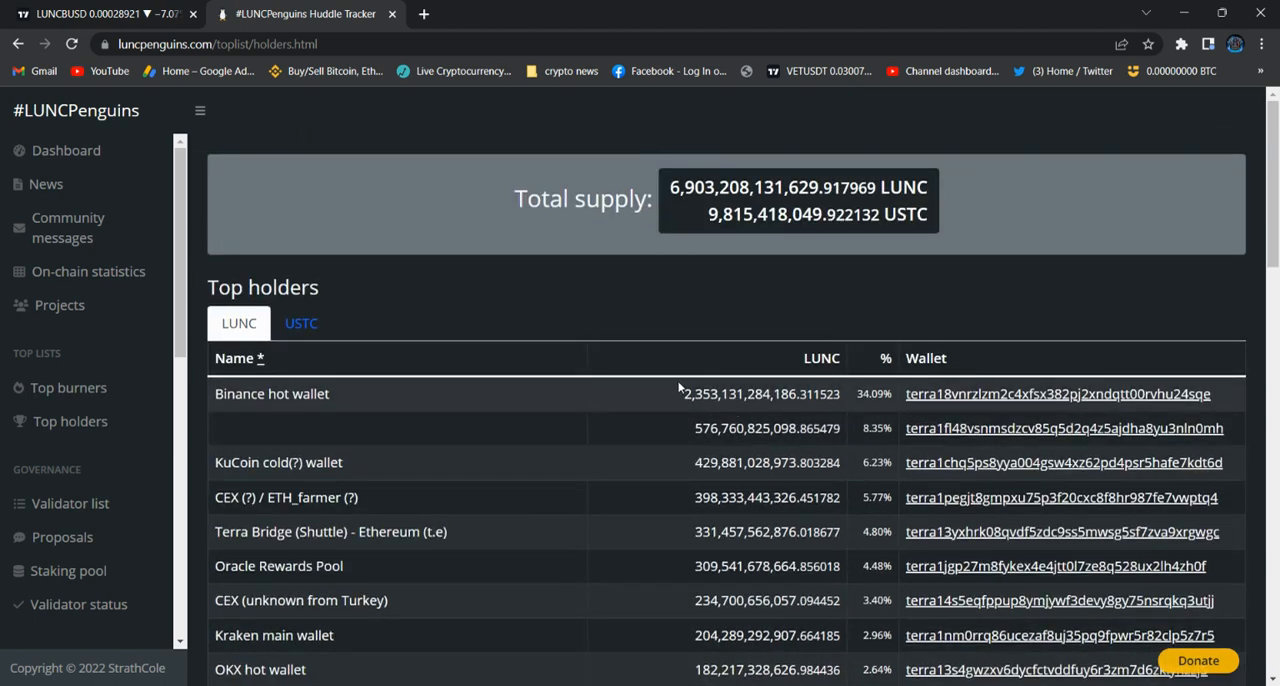
pyautogui.moveTo(664, 472)
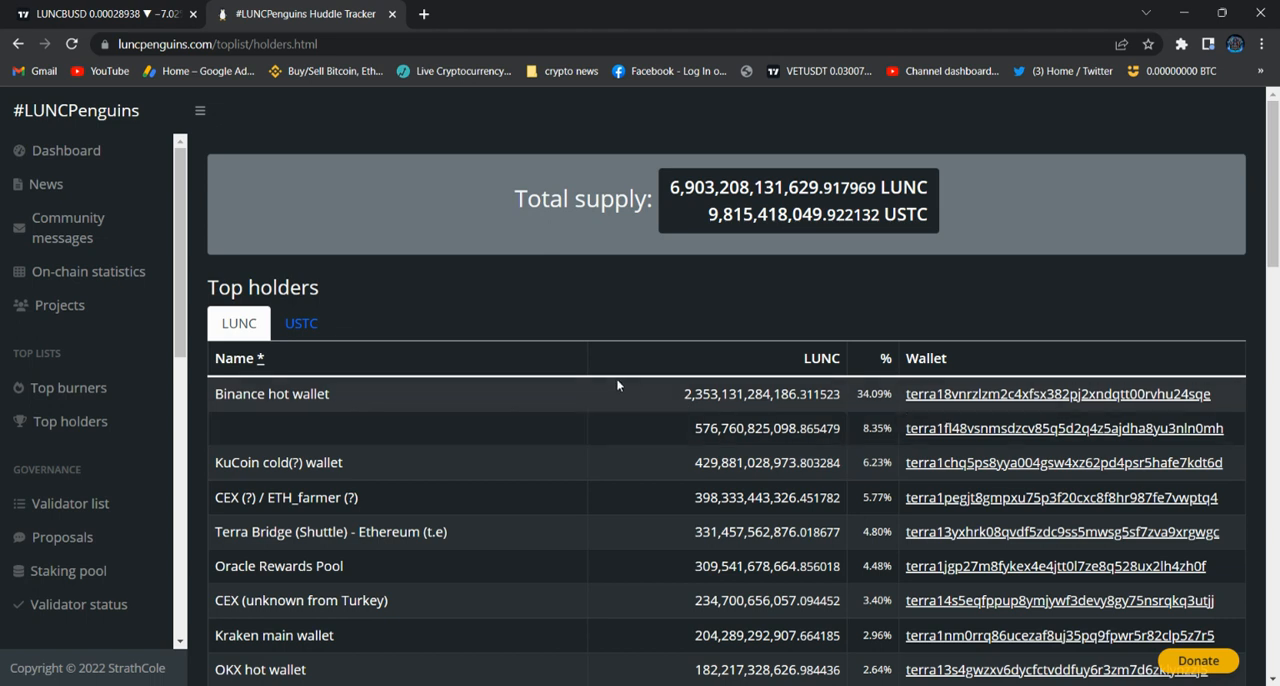
pyautogui.moveTo(716, 380)
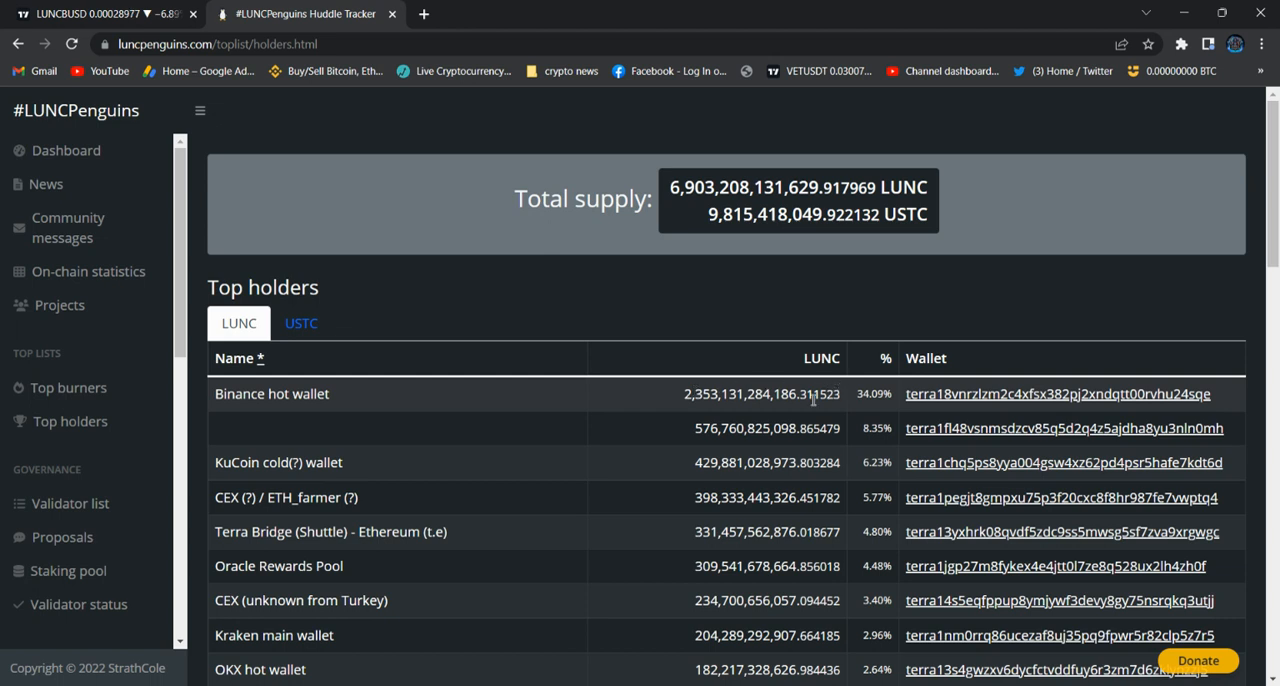
pyautogui.moveTo(848, 384)
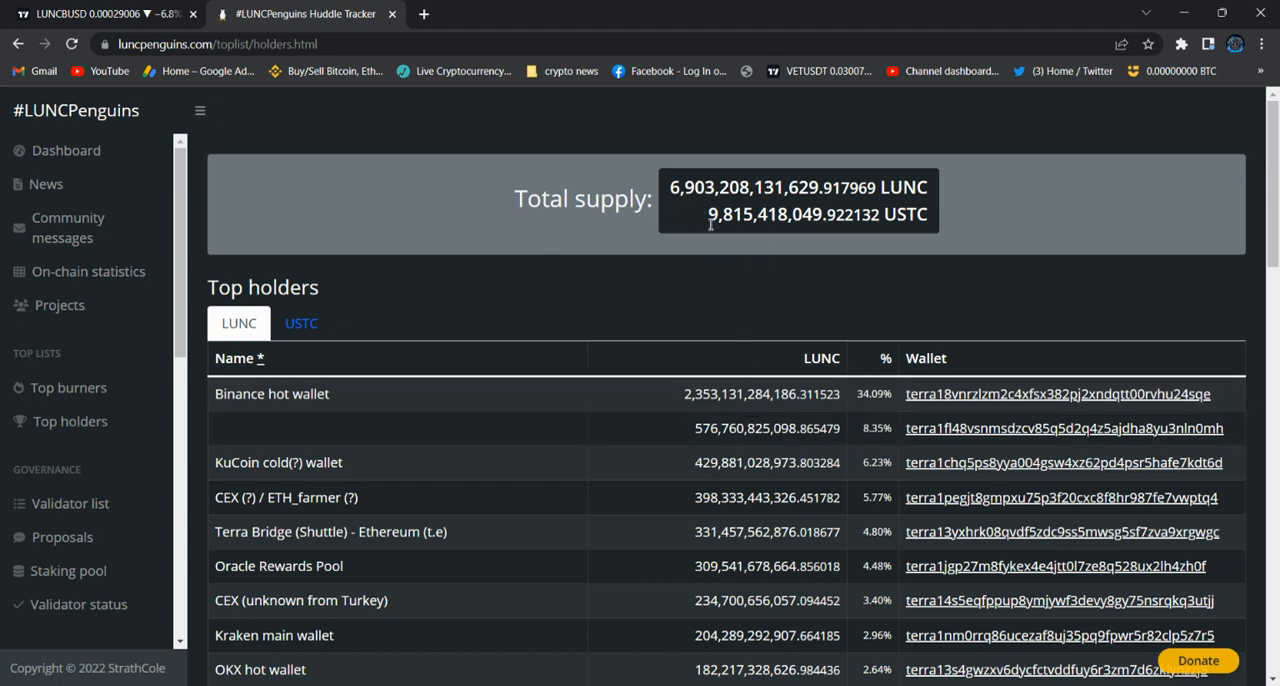
pyautogui.moveTo(684, 510)
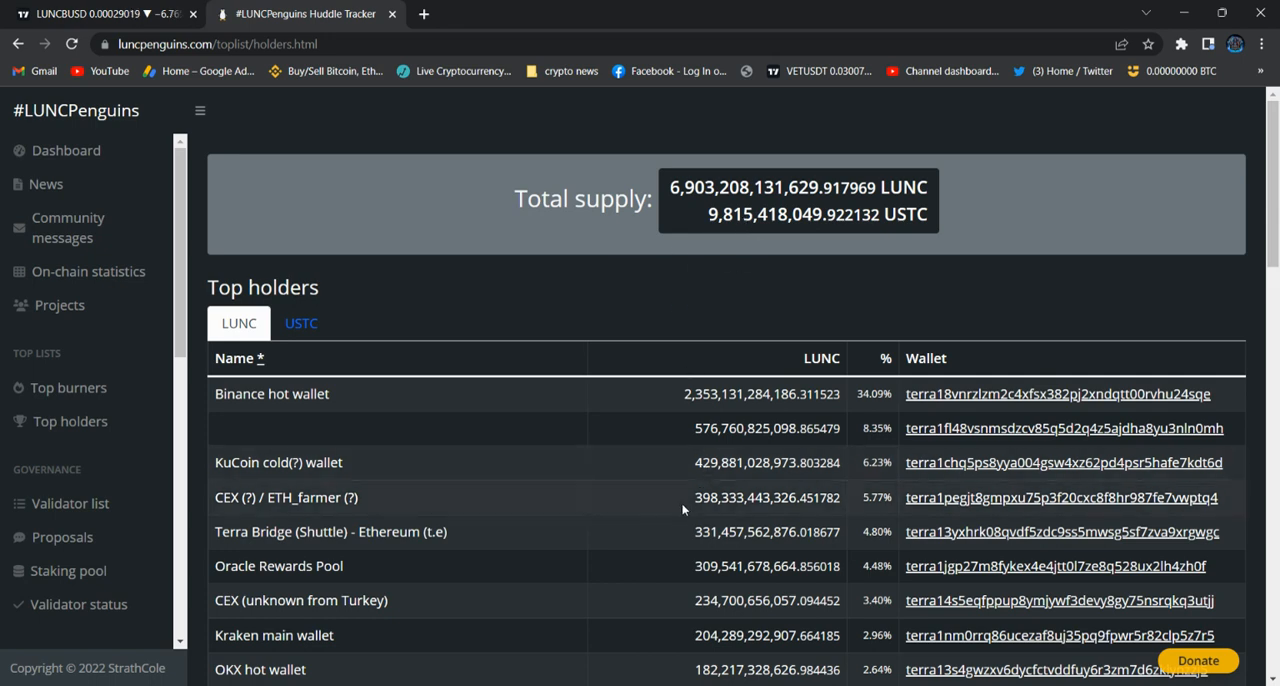
pyautogui.scroll(-3)
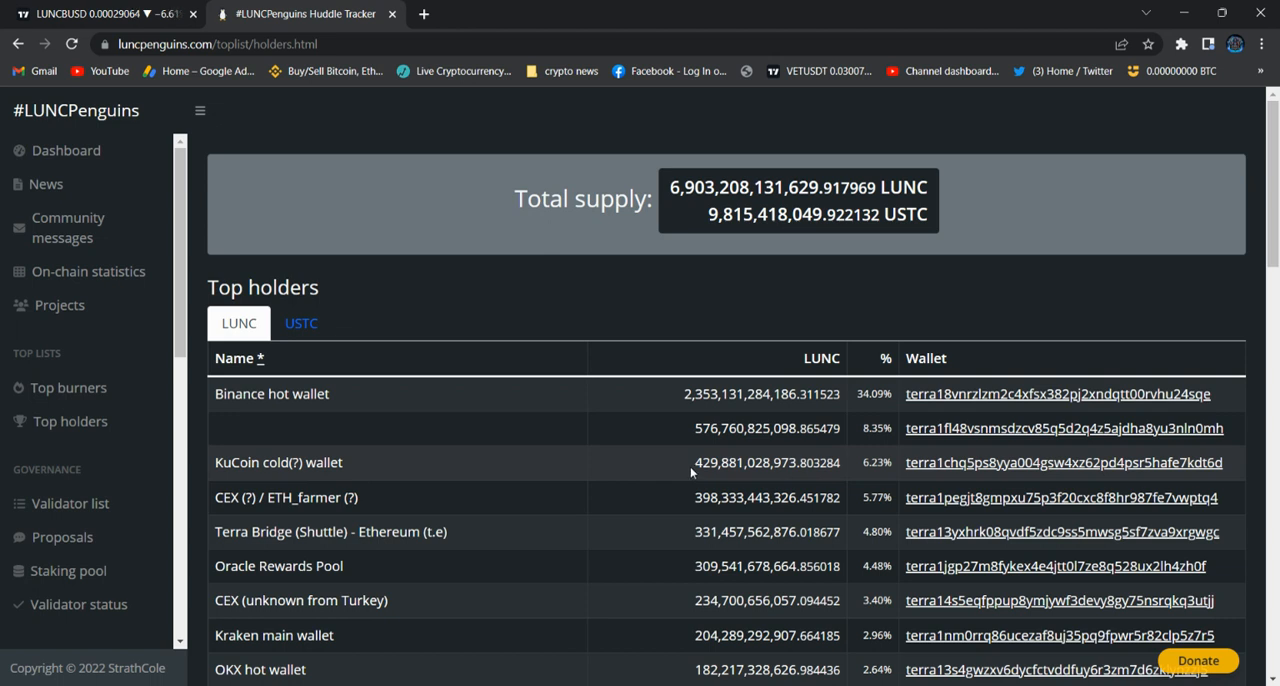
pyautogui.moveTo(756, 380)
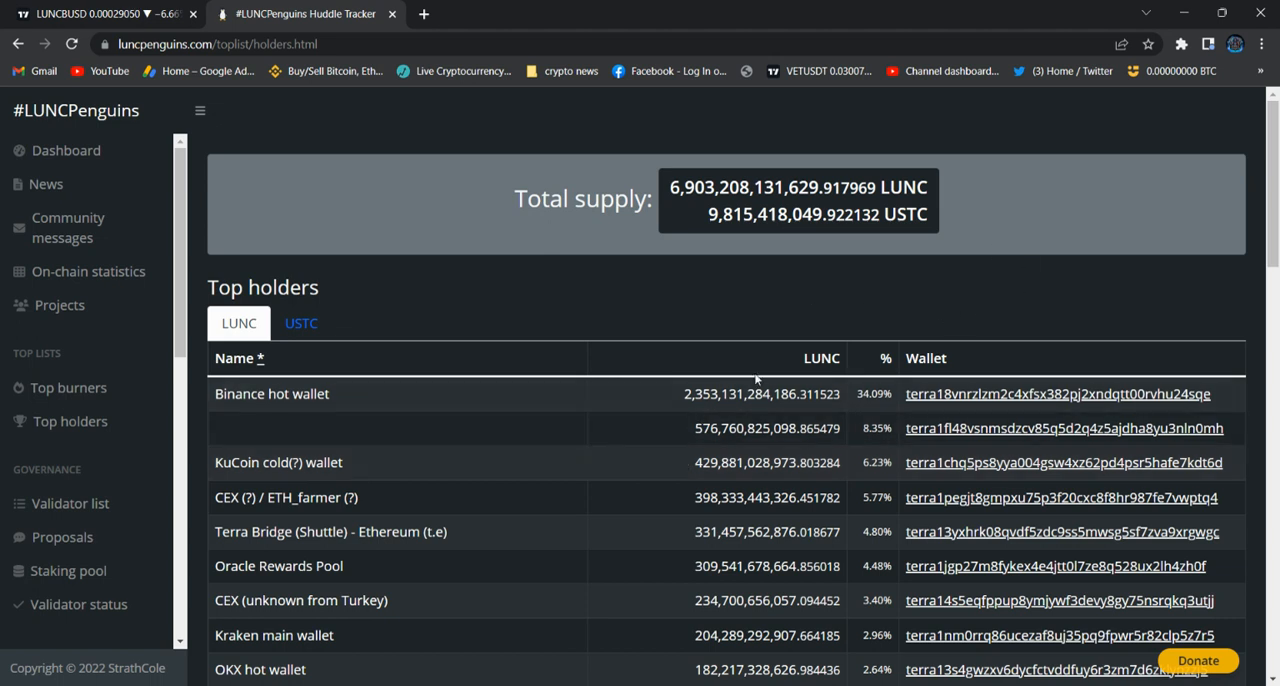
pyautogui.moveTo(650, 392)
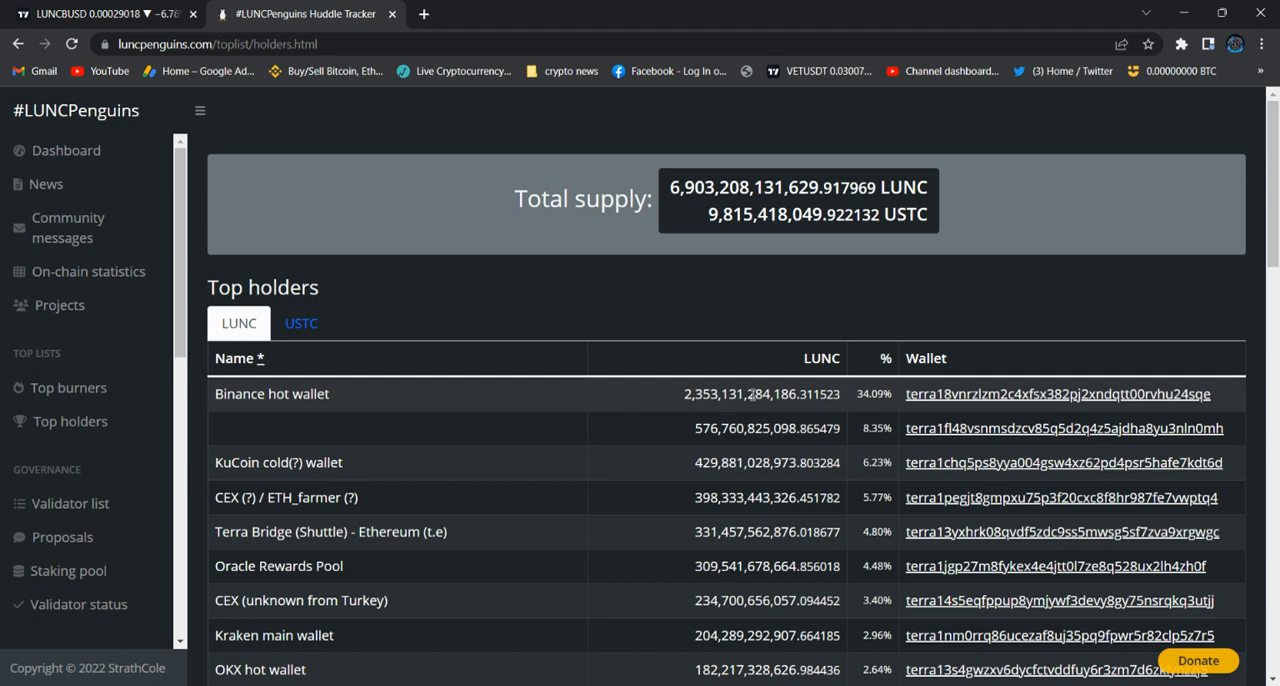
pyautogui.moveTo(836, 388)
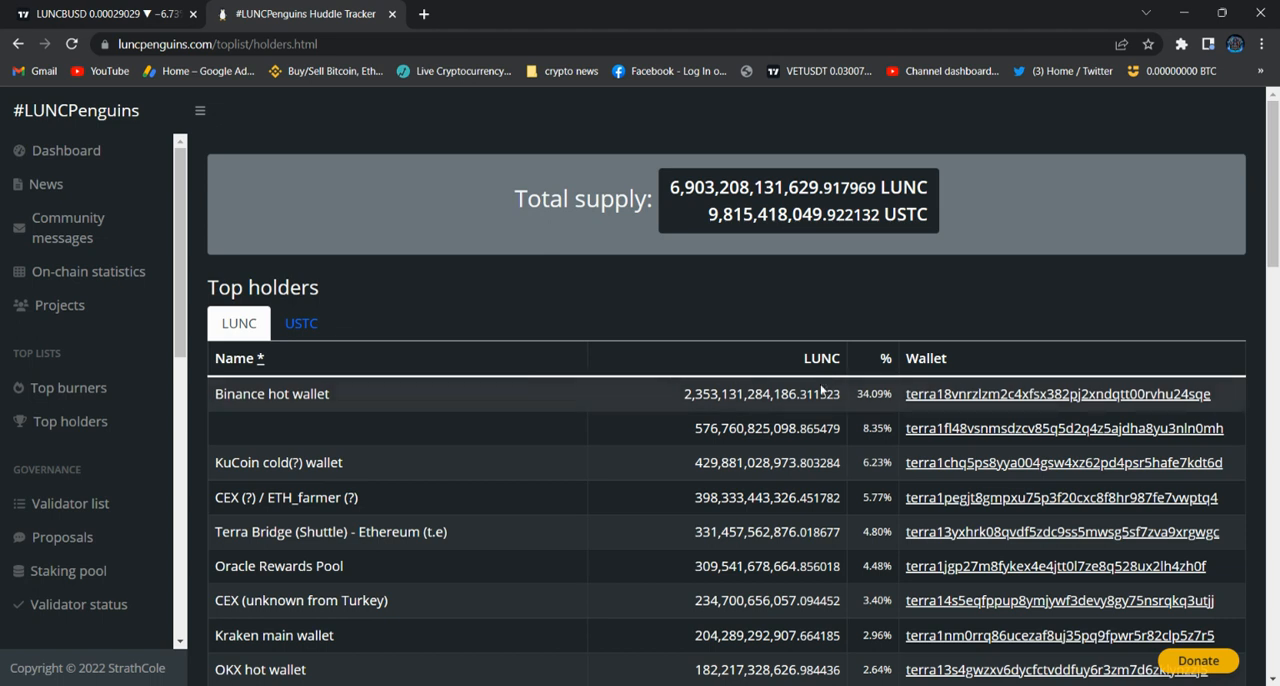
pyautogui.moveTo(818, 394)
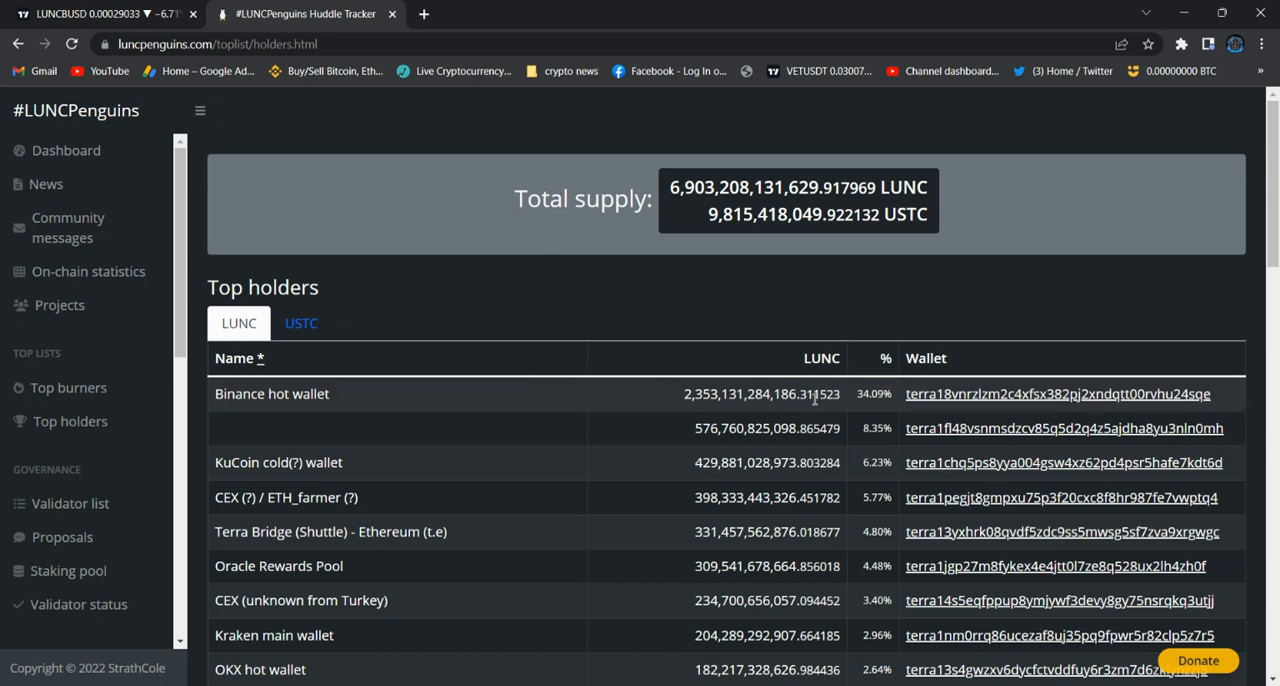